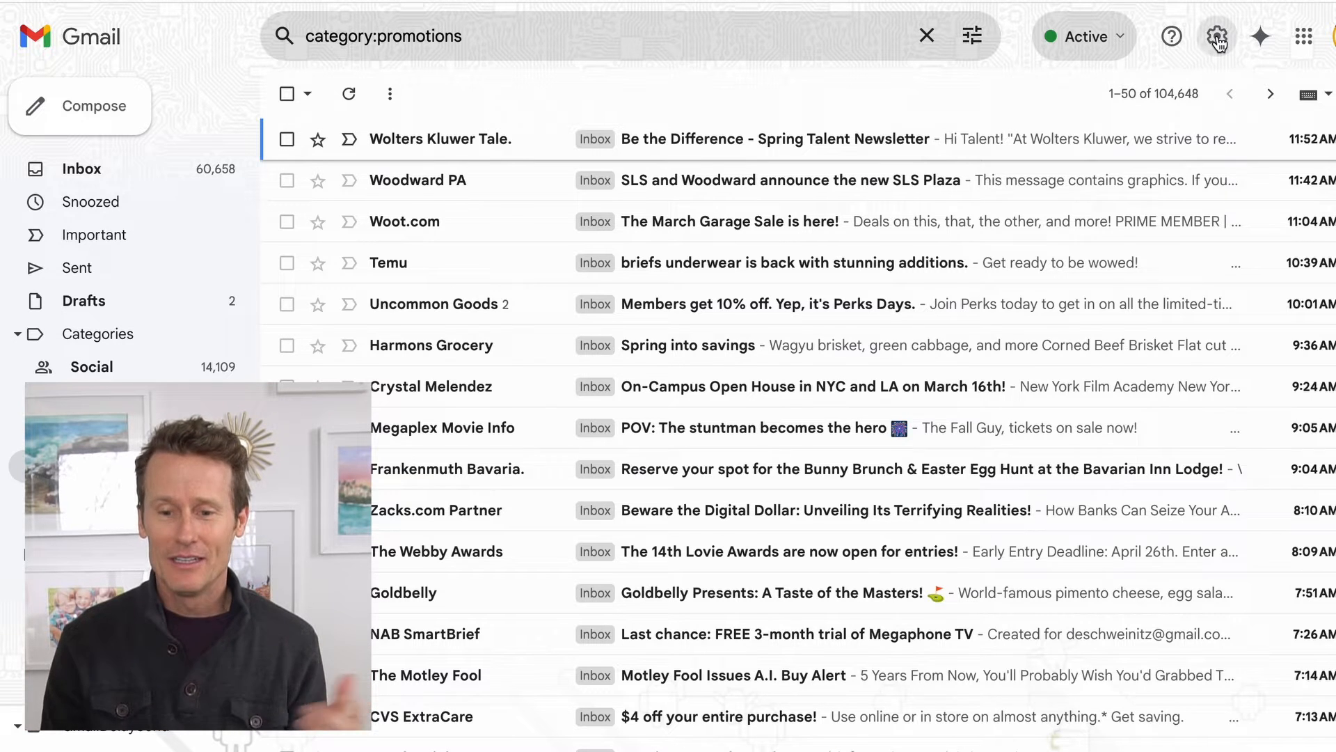
Bring up Gmail's full settings page on the General section via Quick settings
{"action": "left_click", "coordinate": [1216, 36]}
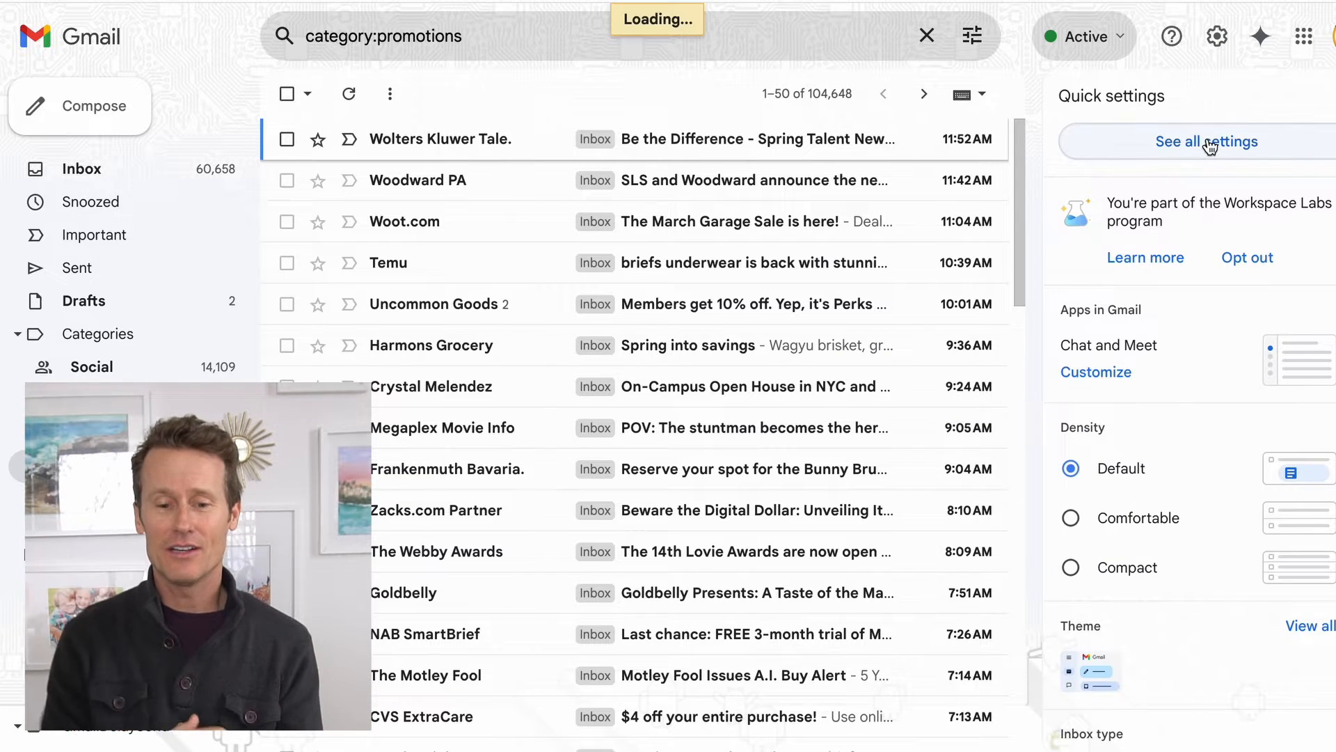
{"action": "left_click", "coordinate": [1206, 142]}
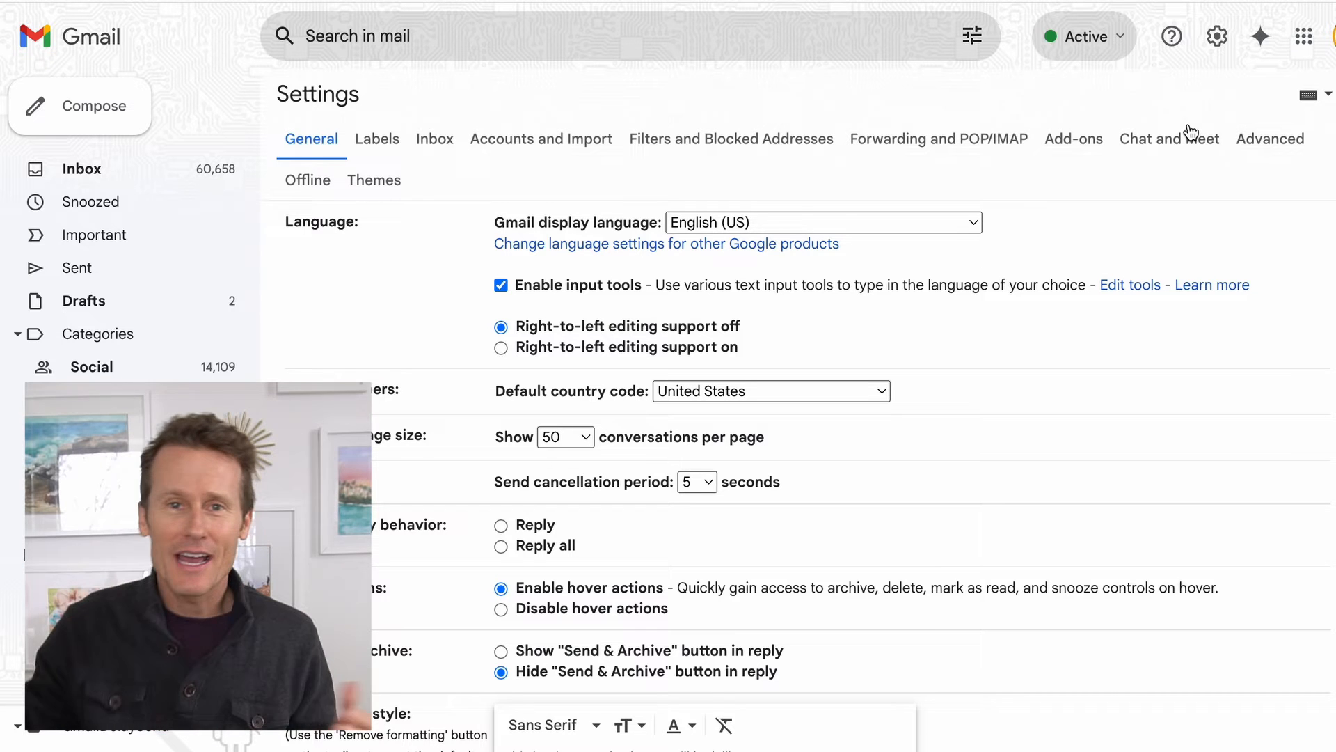
{"action": "mouse_move", "coordinate": [944, 149]}
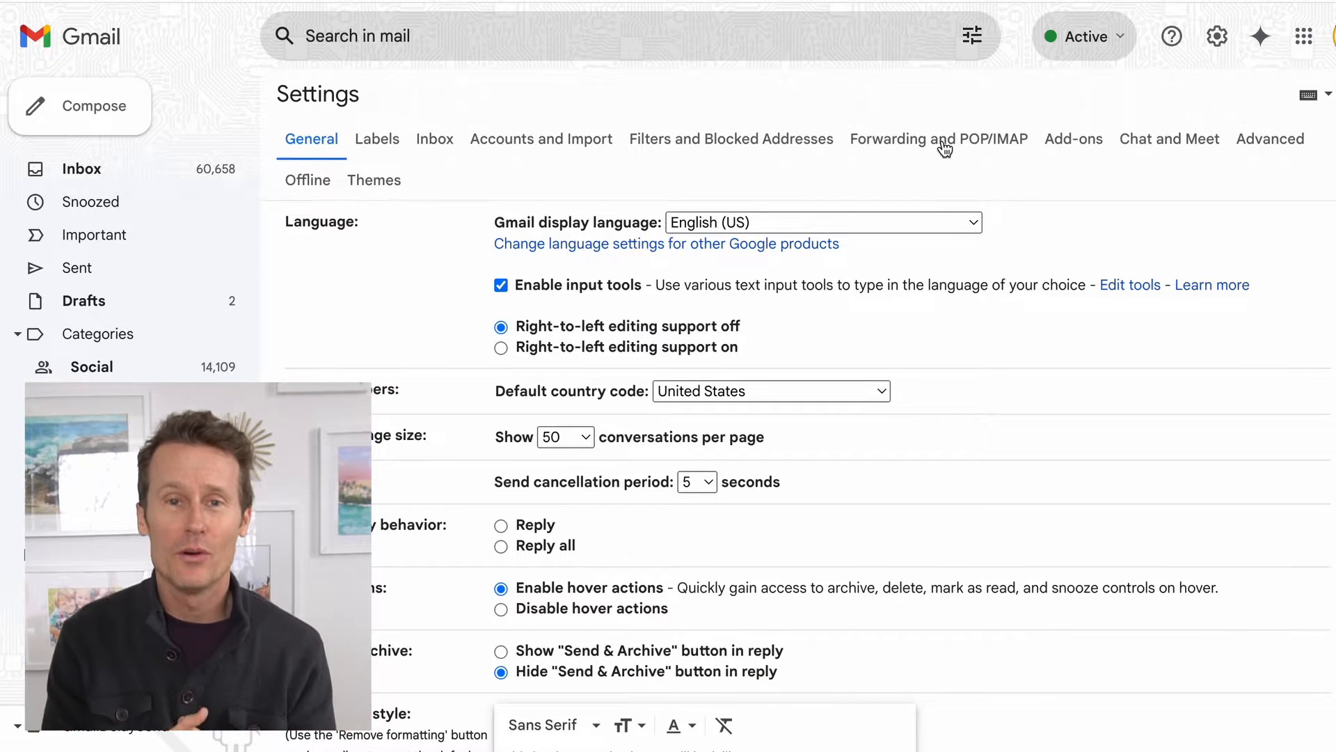
Add a new forwarding address under Forwarding and POP/IMAP and confirm it through Next and Proceed
{"action": "left_click", "coordinate": [938, 139]}
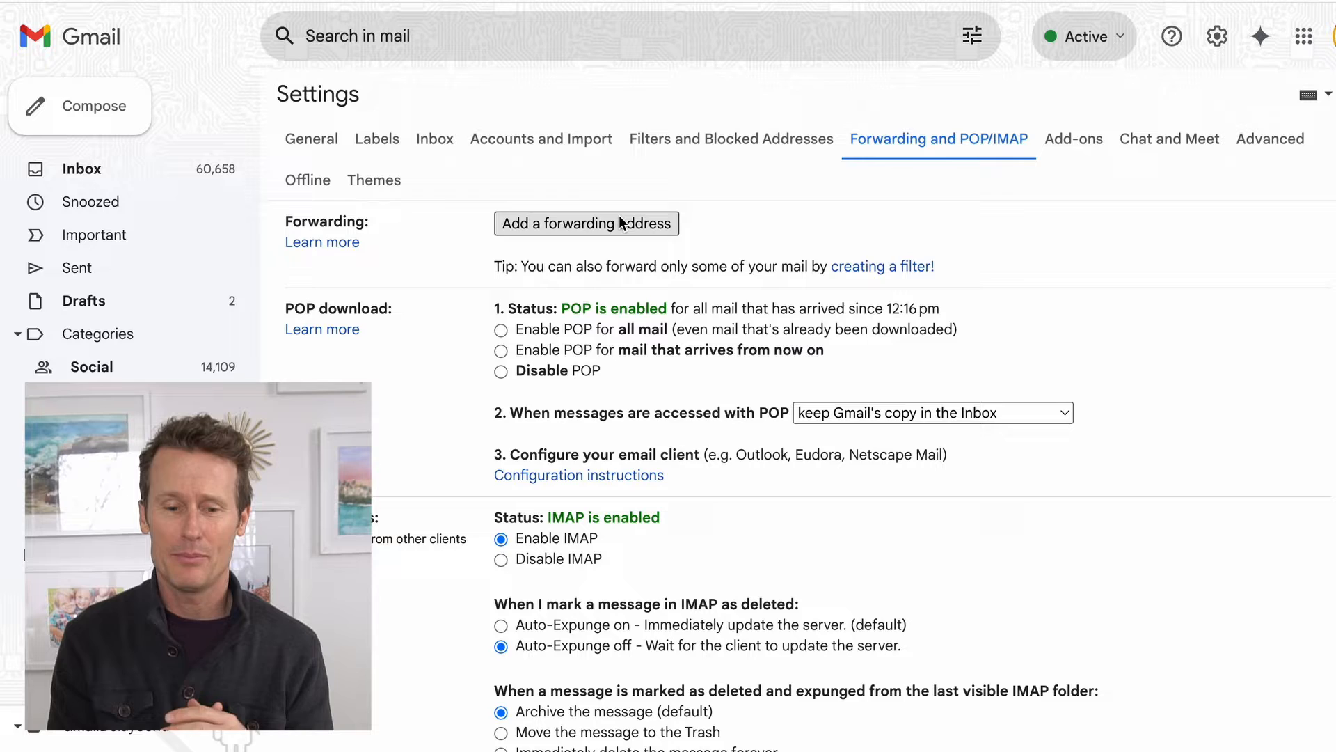
{"action": "left_click", "coordinate": [586, 222]}
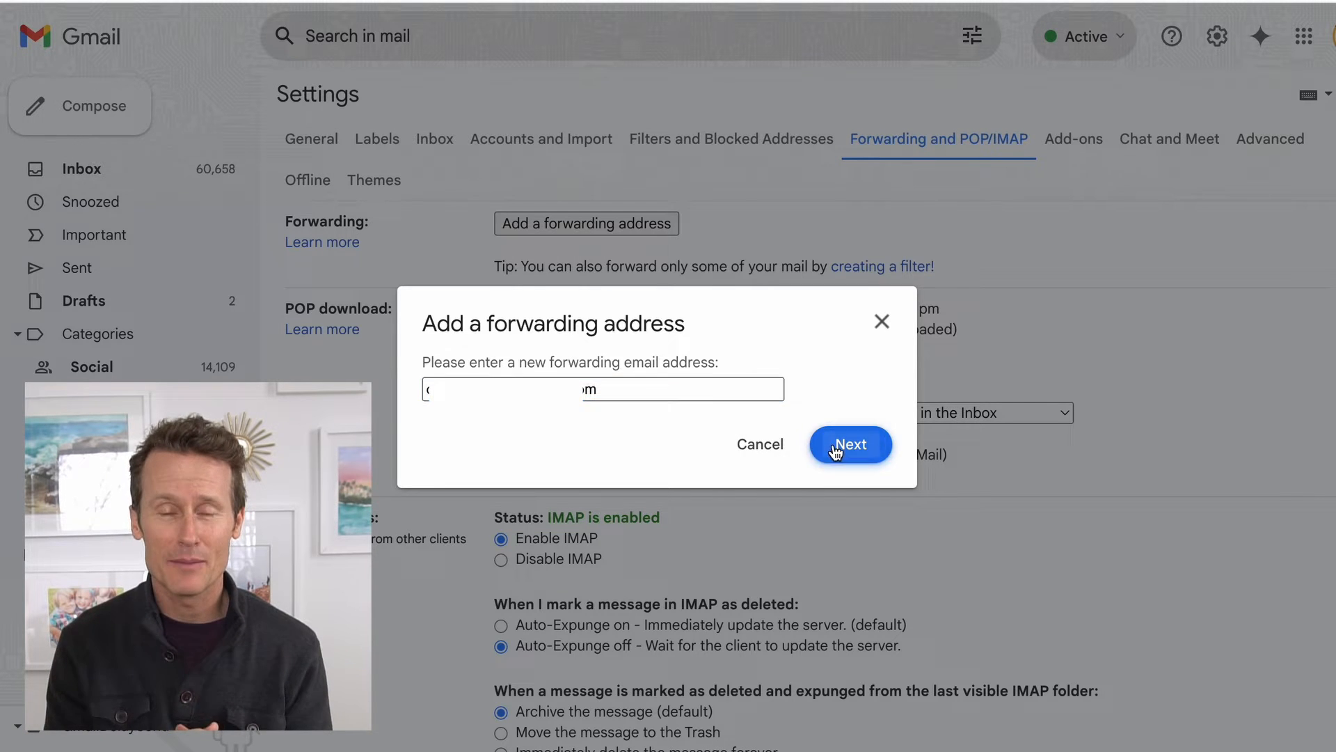
{"action": "left_click", "coordinate": [849, 444]}
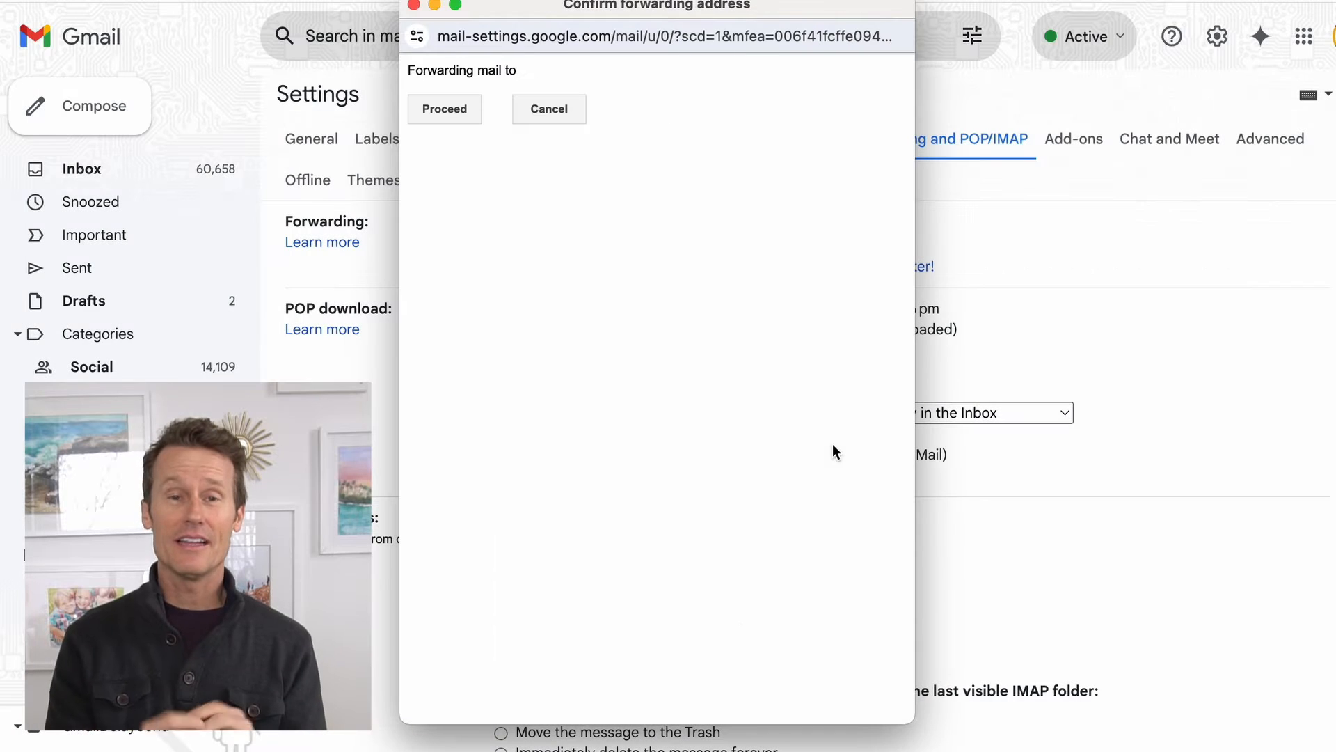
{"action": "mouse_move", "coordinate": [694, 341]}
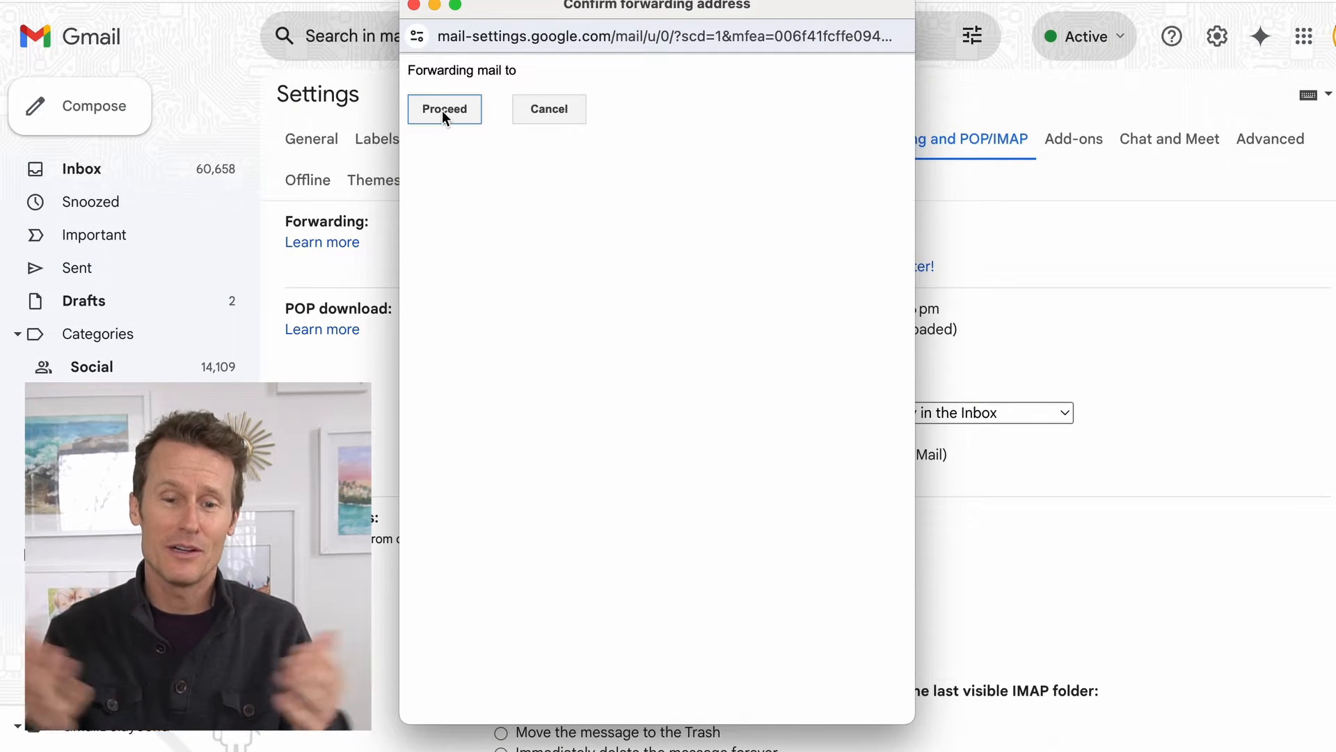
{"action": "left_click", "coordinate": [444, 108]}
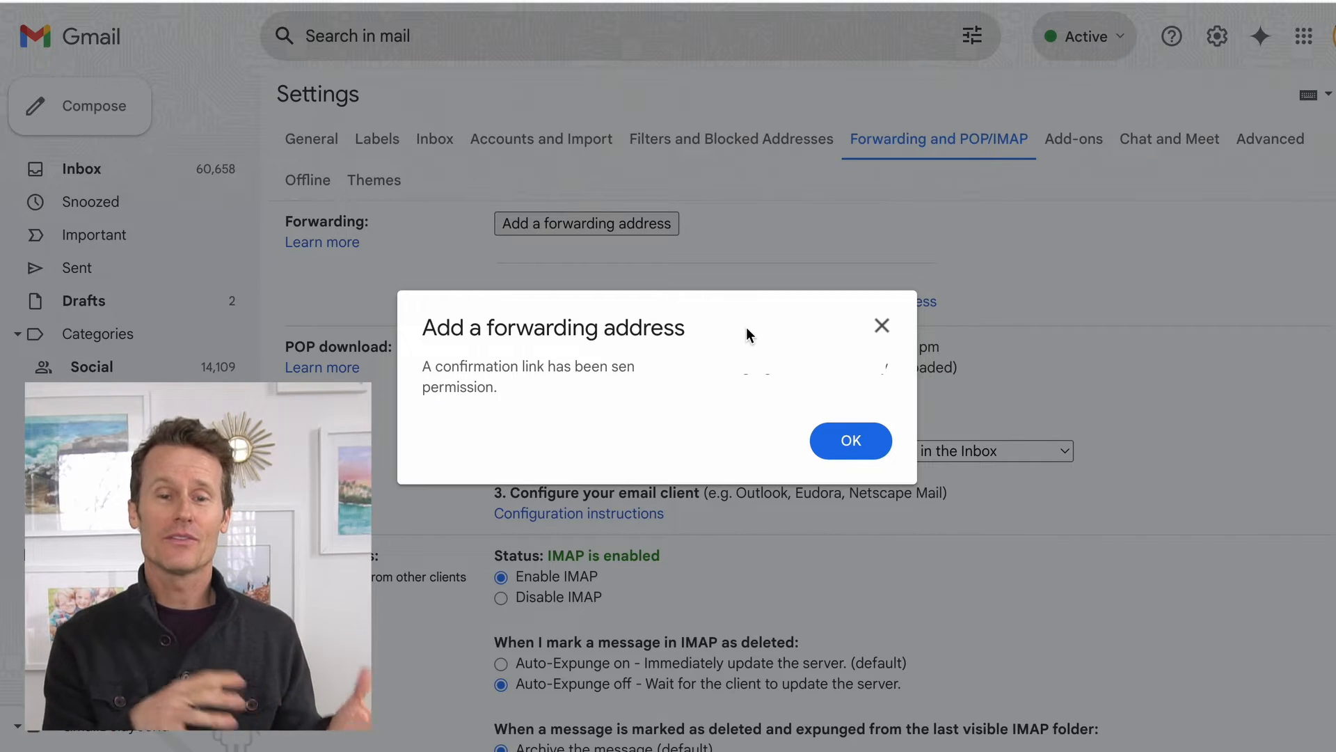
Dismiss the confirmation notice, try 'Forward a copy of incoming mail' and keep Gmail's copy in the Inbox
{"action": "left_click", "coordinate": [849, 441]}
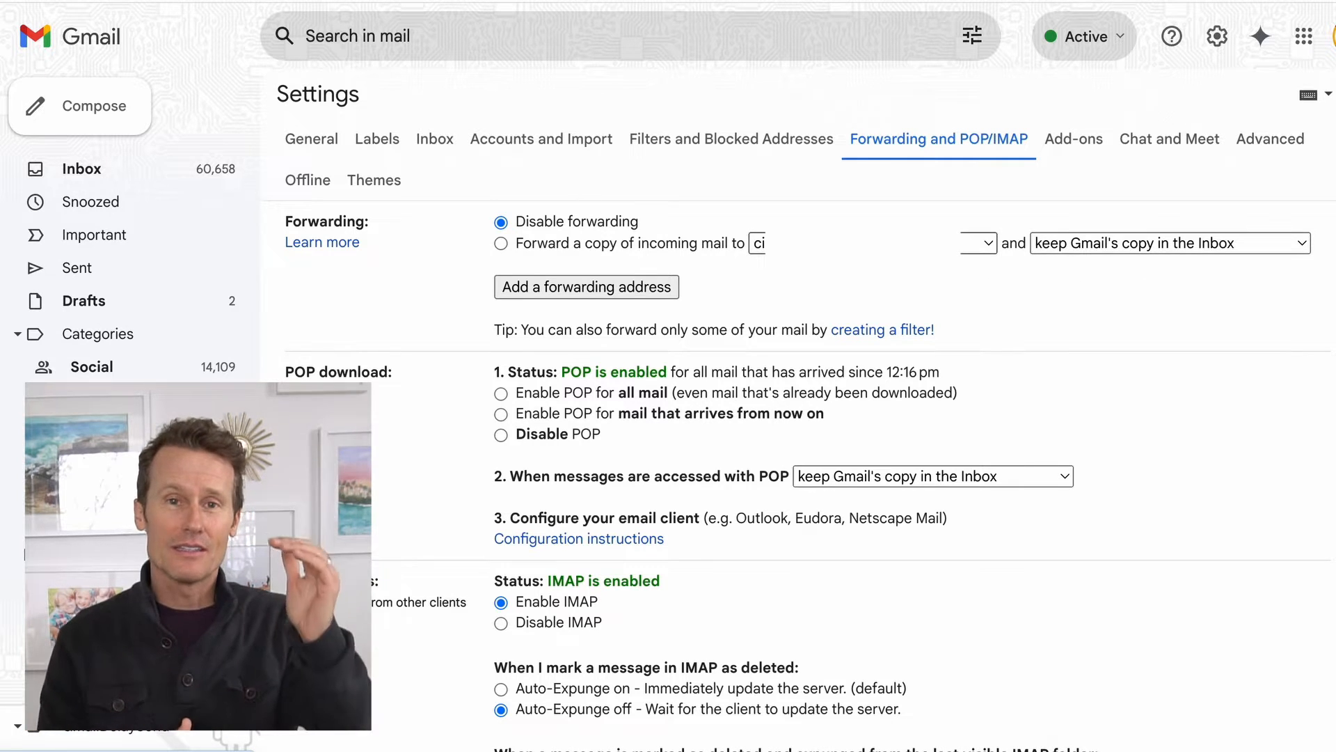
{"action": "left_click", "coordinate": [501, 242]}
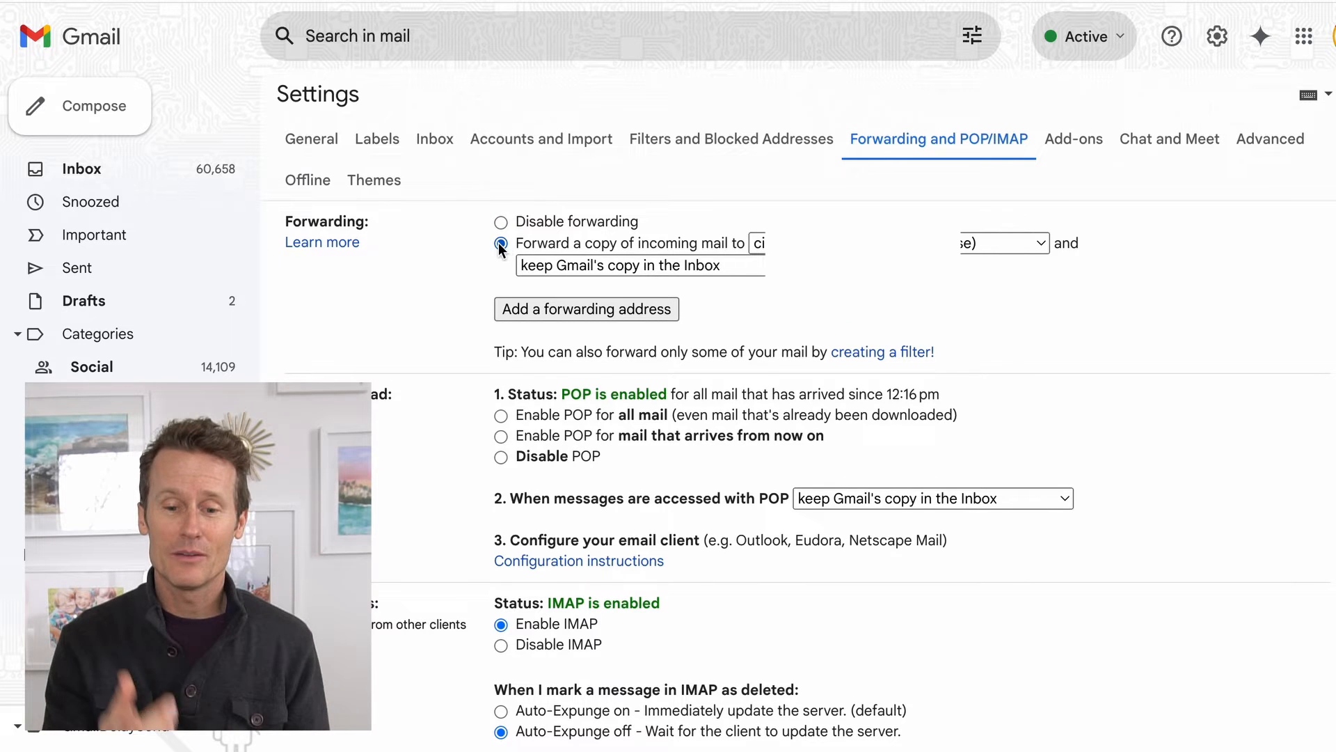
{"action": "left_click", "coordinate": [501, 242]}
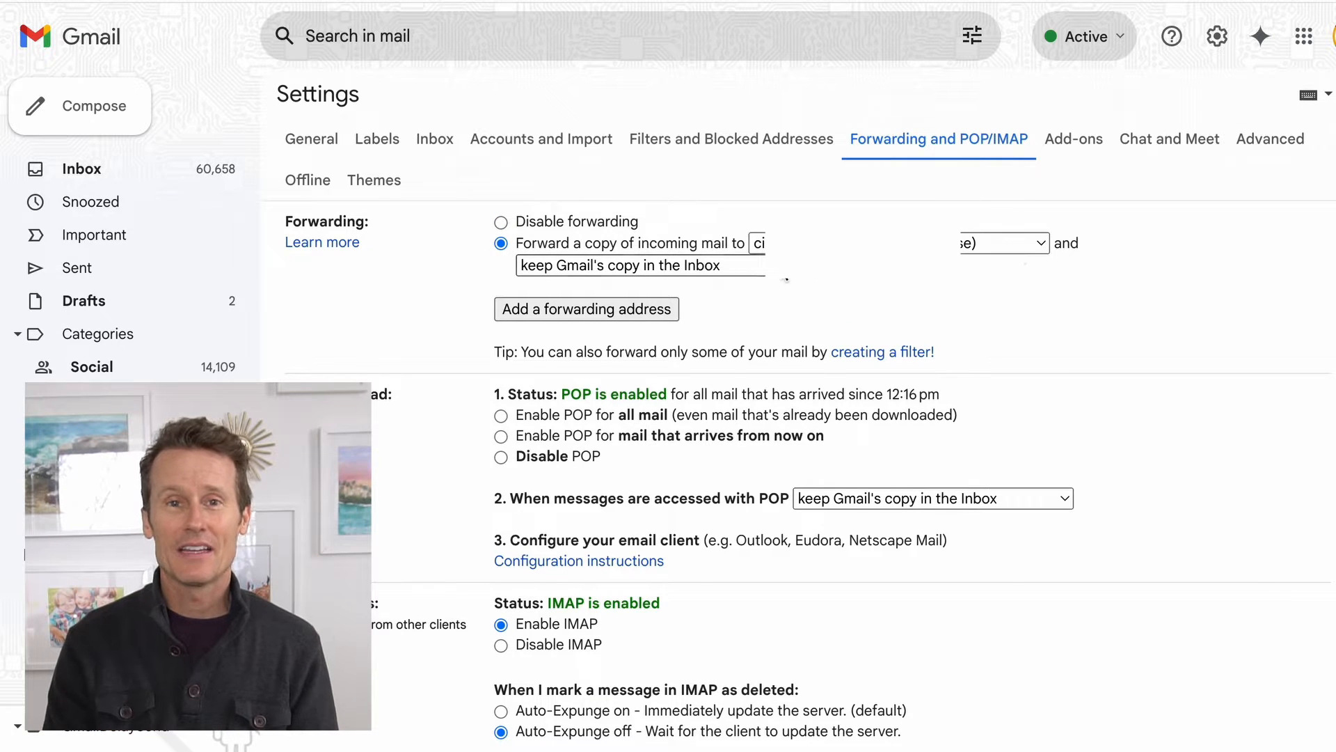
{"action": "left_click", "coordinate": [639, 266]}
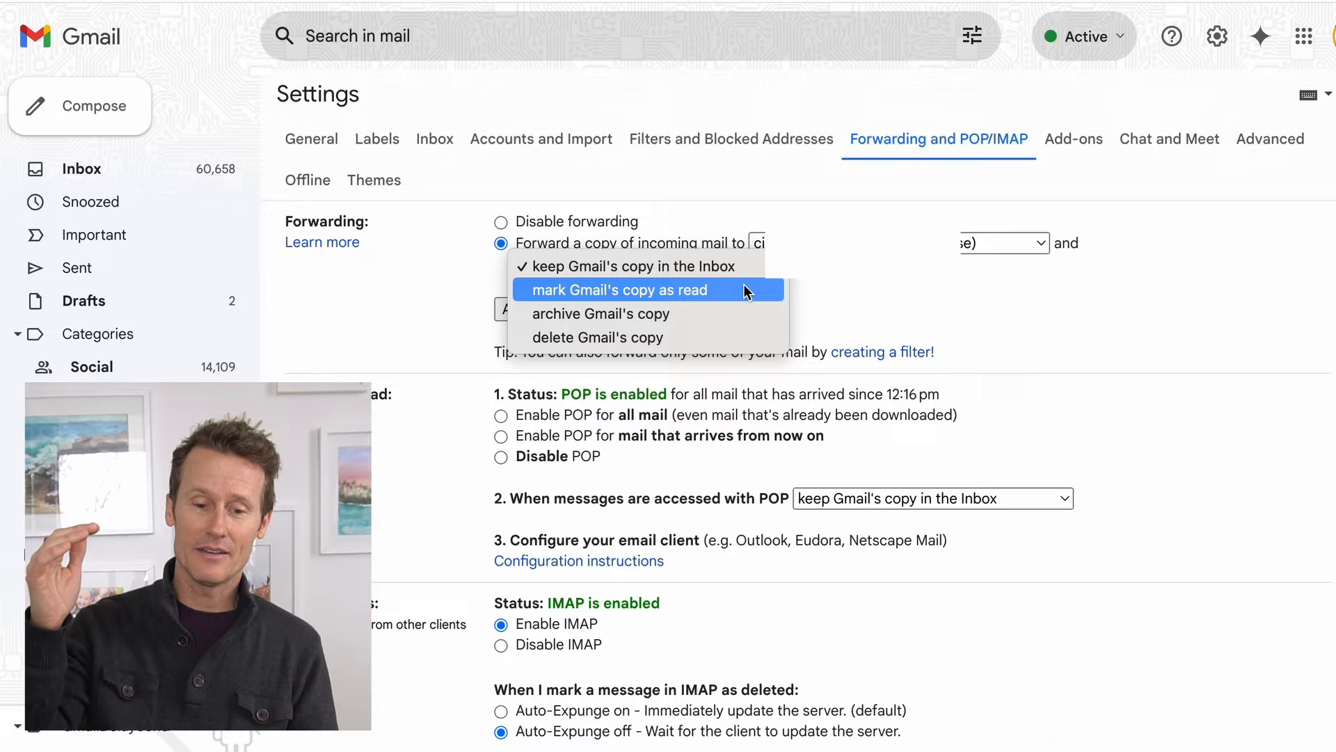
{"action": "mouse_move", "coordinate": [728, 344]}
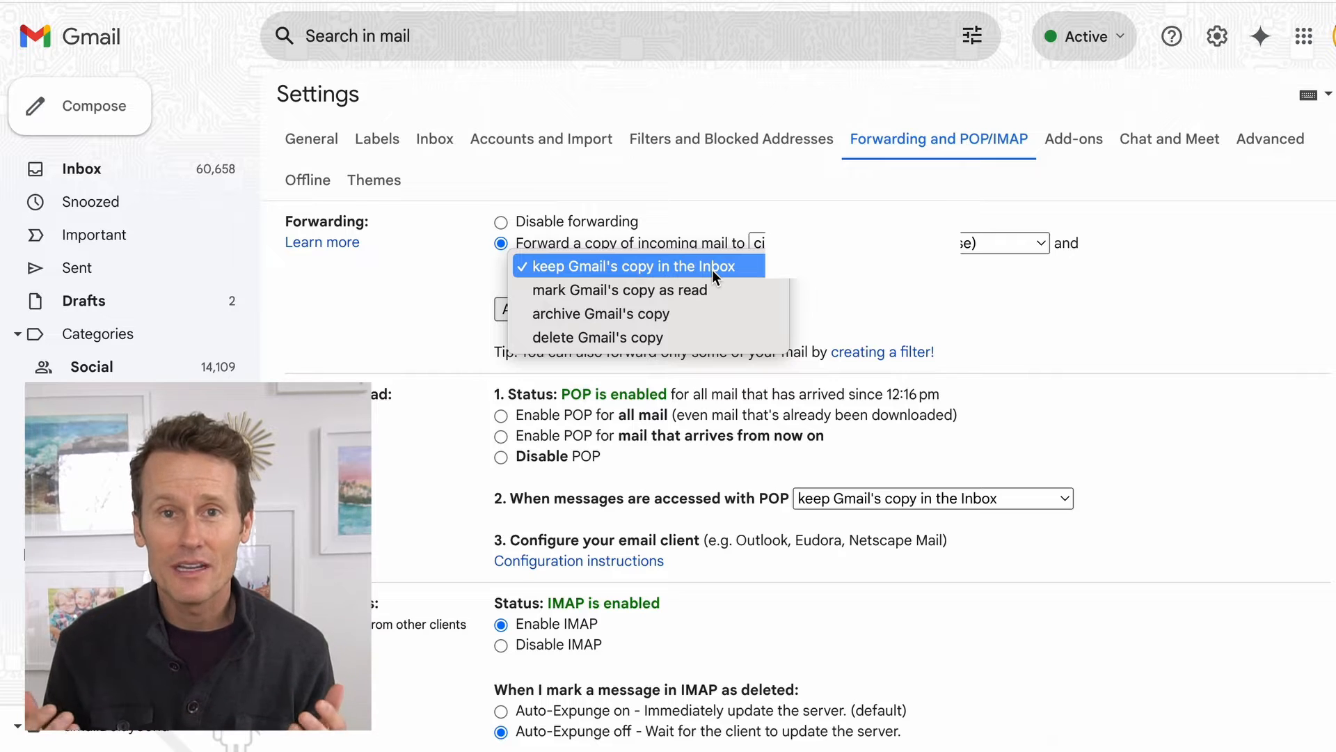
{"action": "left_click", "coordinate": [635, 266]}
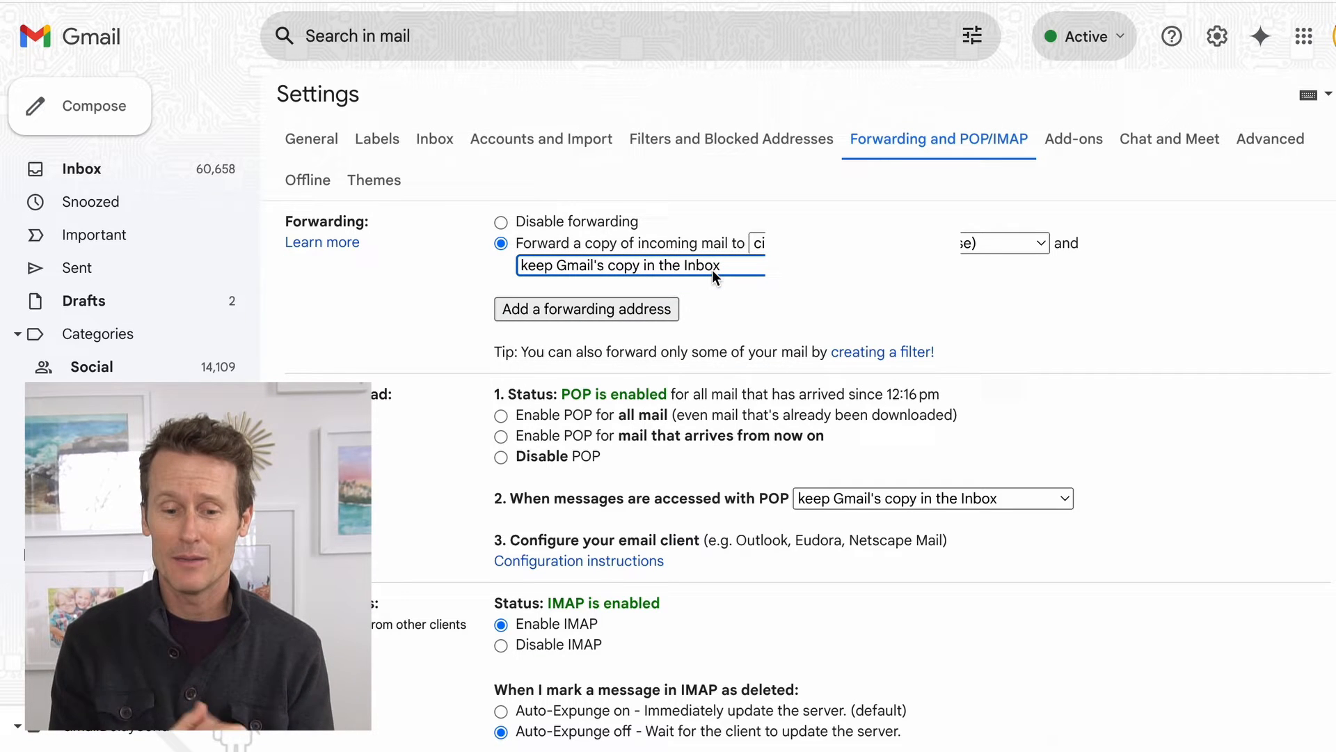
Review the options down to Save Changes, then set forwarding back to 'Disable forwarding'
{"action": "scroll", "scroll_direction": "down", "scroll_amount": 3}
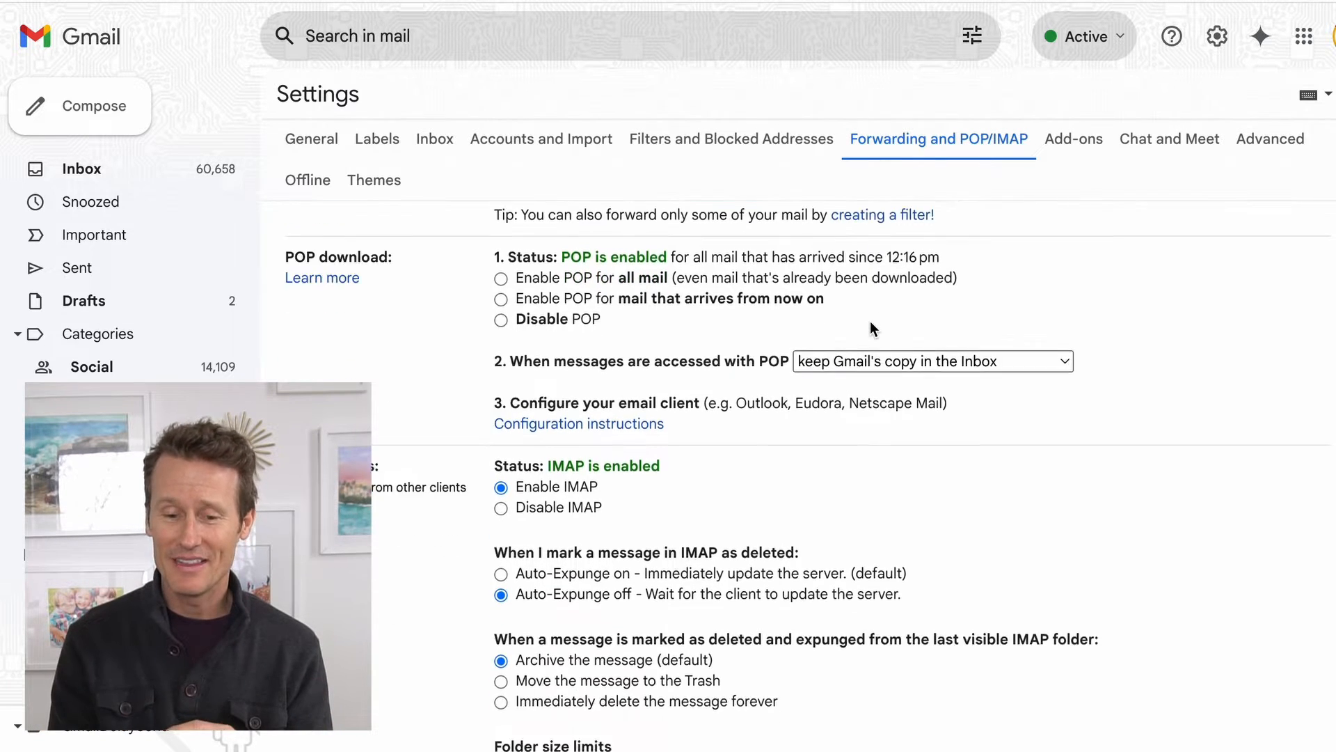
{"action": "scroll", "scroll_direction": "down", "scroll_amount": 3}
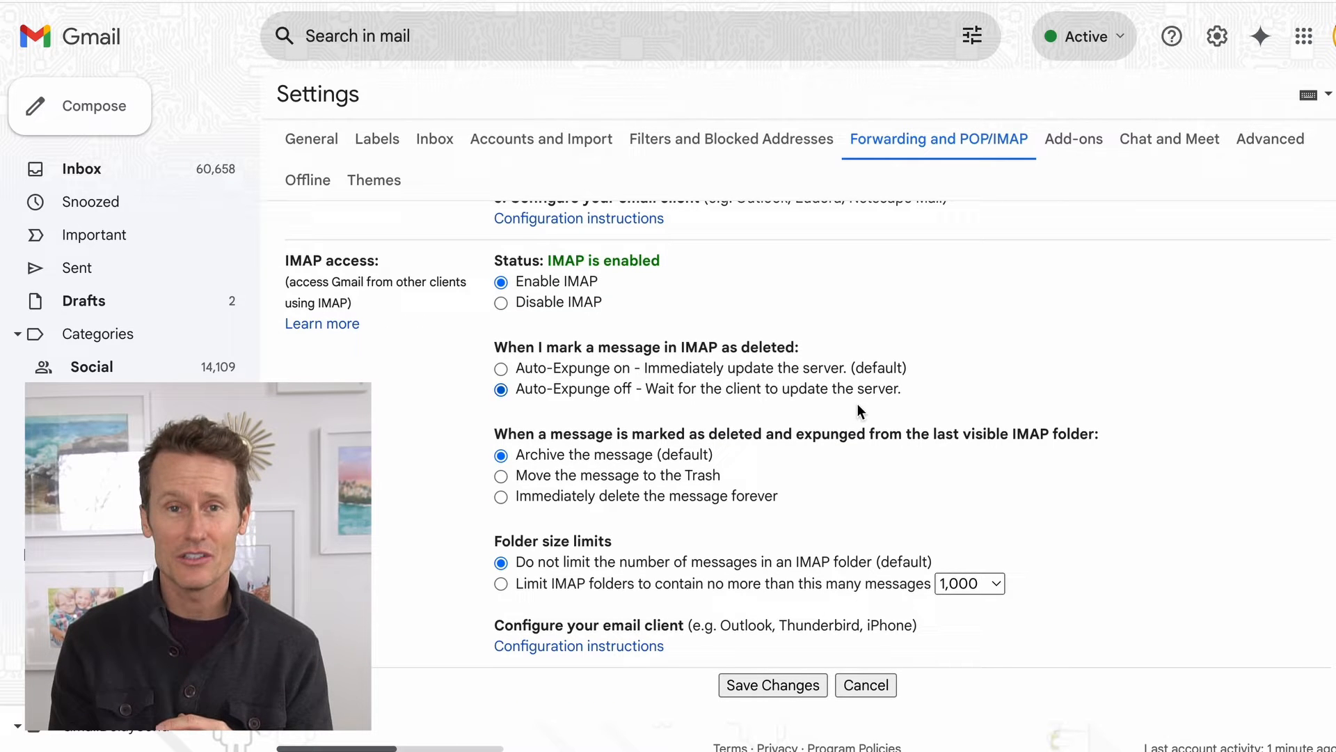
{"action": "mouse_move", "coordinate": [773, 685]}
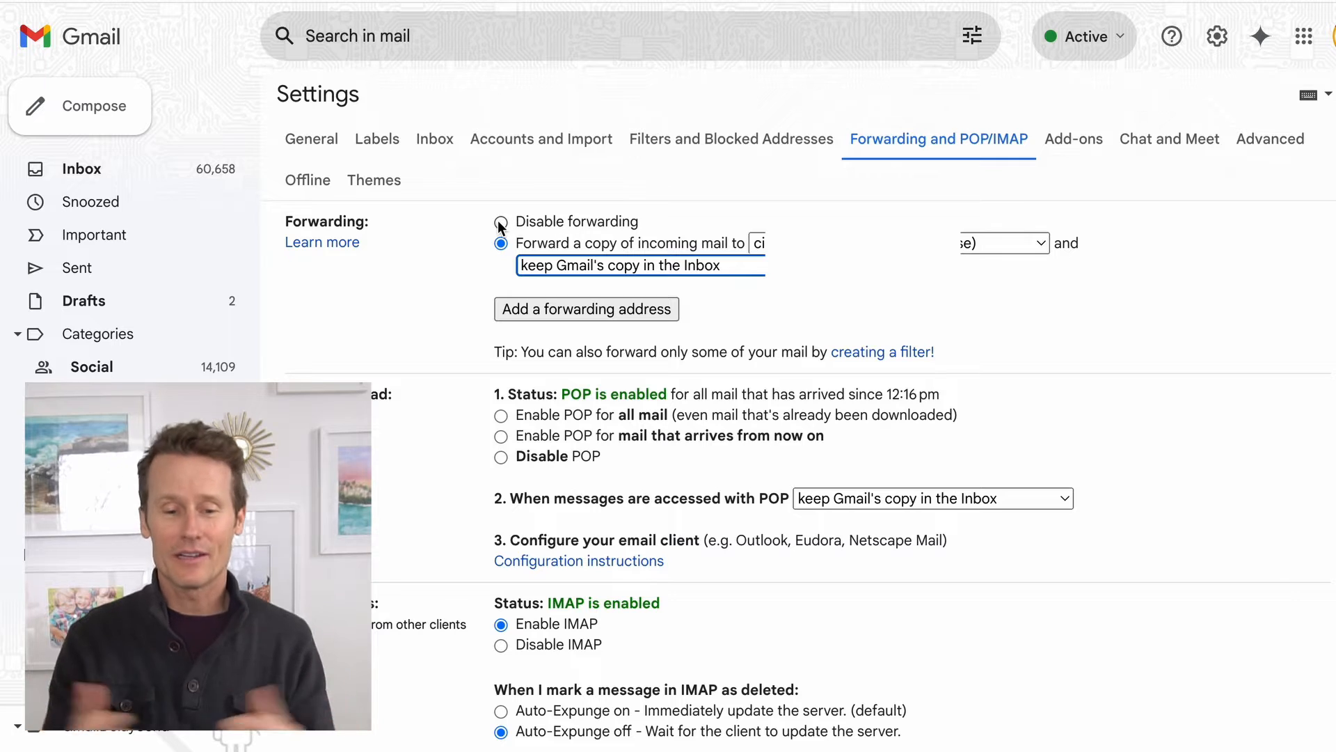
{"action": "left_click", "coordinate": [501, 222]}
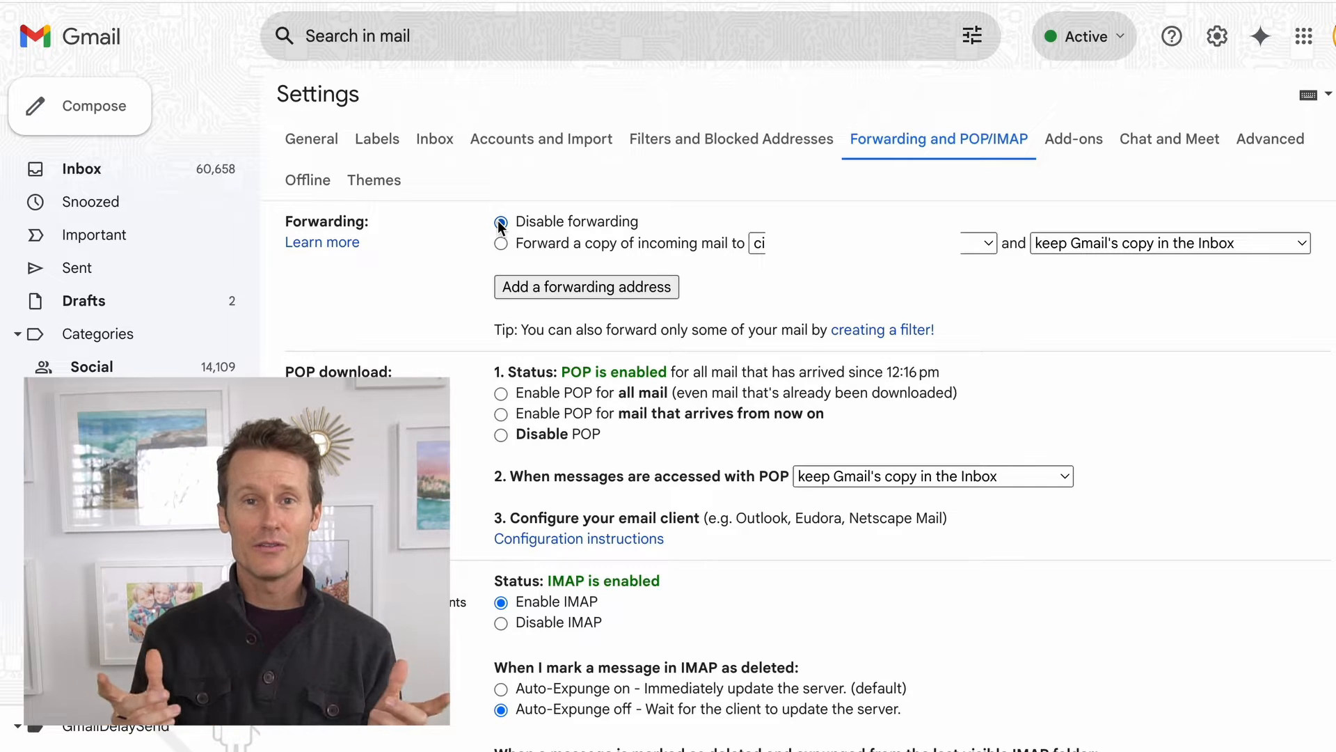
Start a filter with From set to crypto.com and continue to its action choices
{"action": "left_click", "coordinate": [502, 222]}
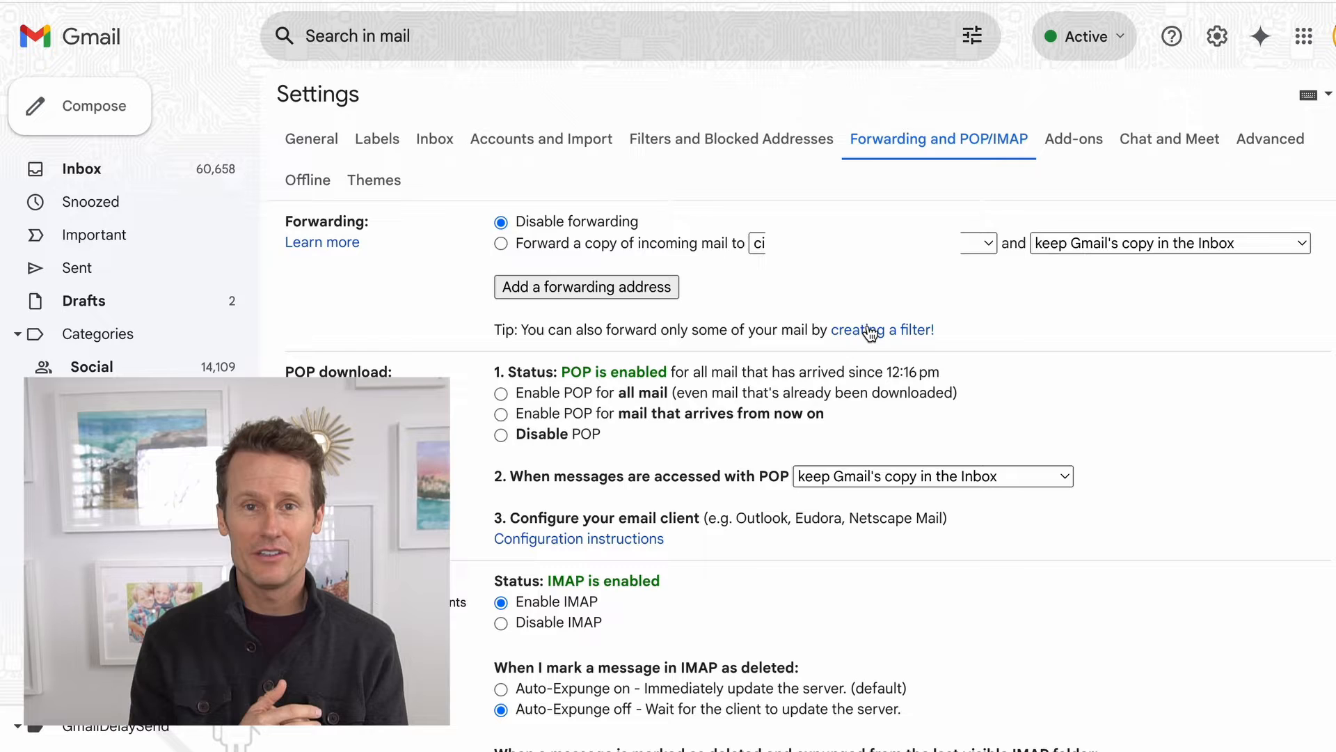
{"action": "left_click", "coordinate": [883, 331]}
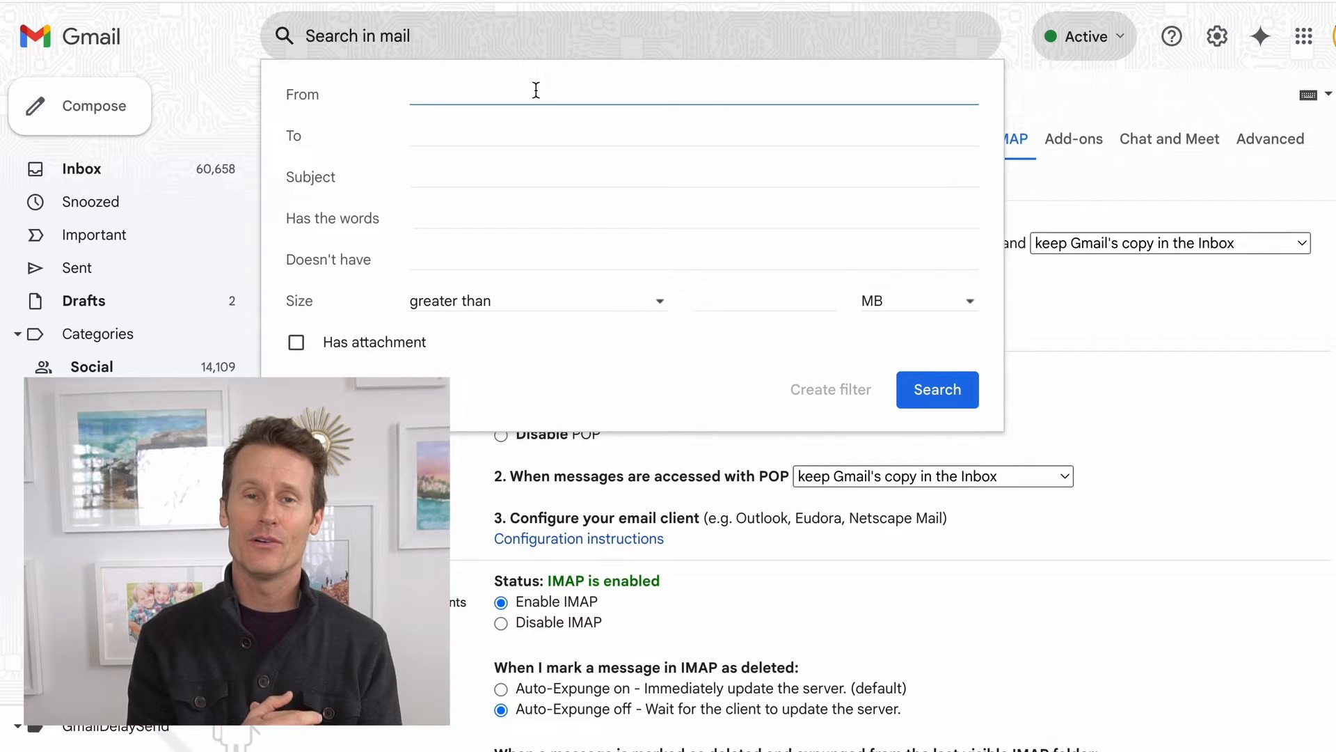
{"action": "type", "text": "cr"}
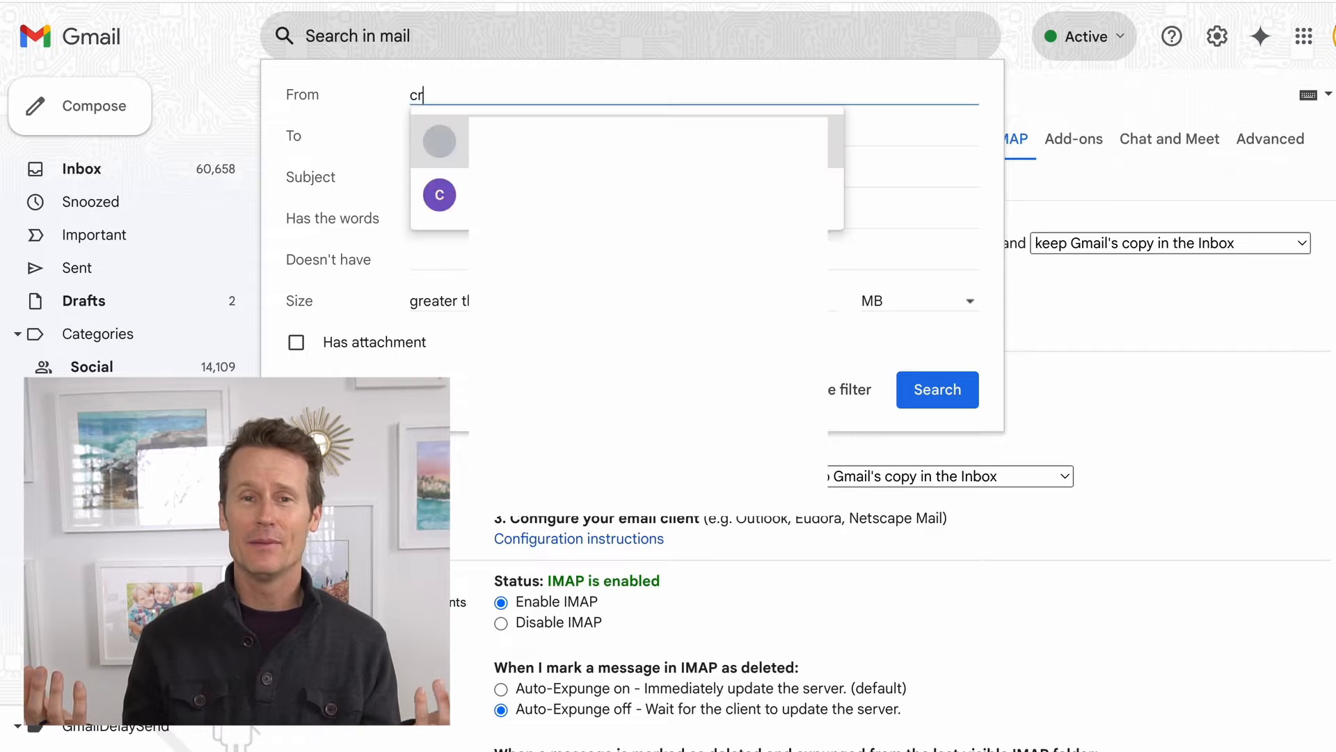
{"action": "type", "text": "ypto.com"}
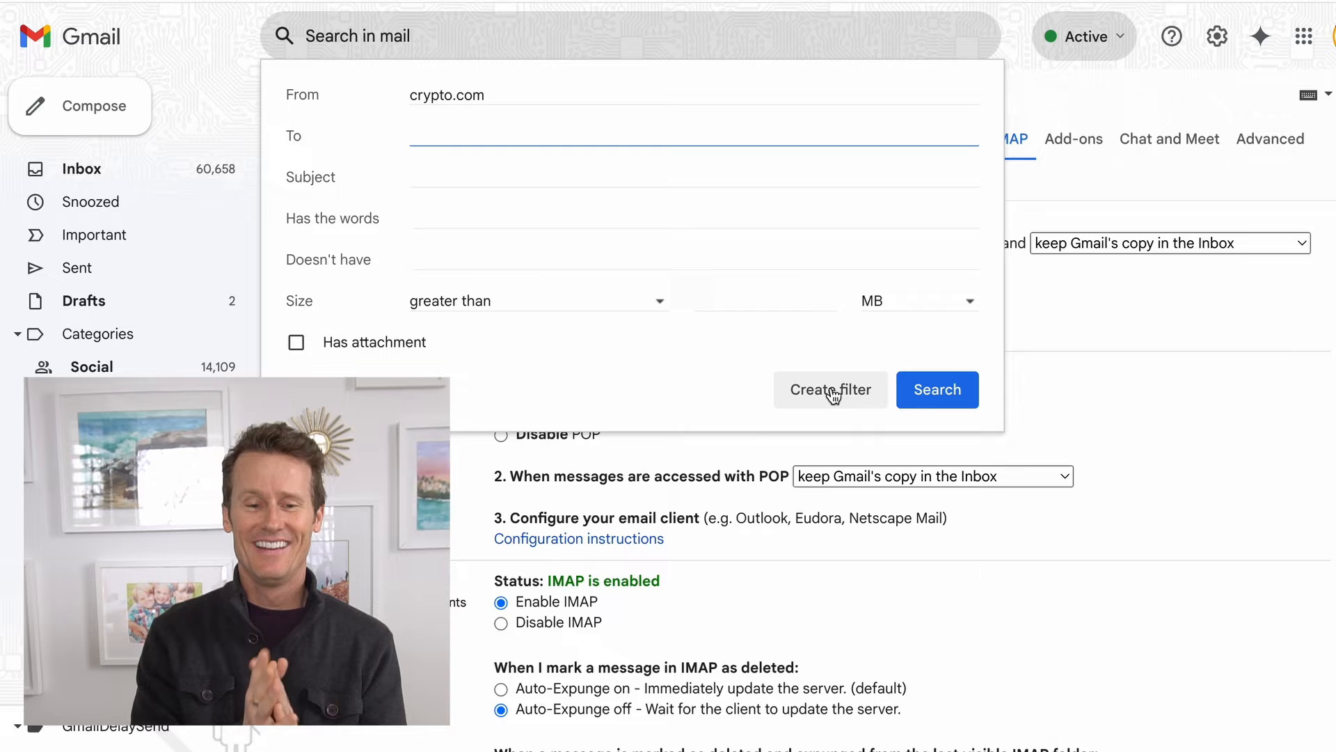
{"action": "left_click", "coordinate": [830, 390]}
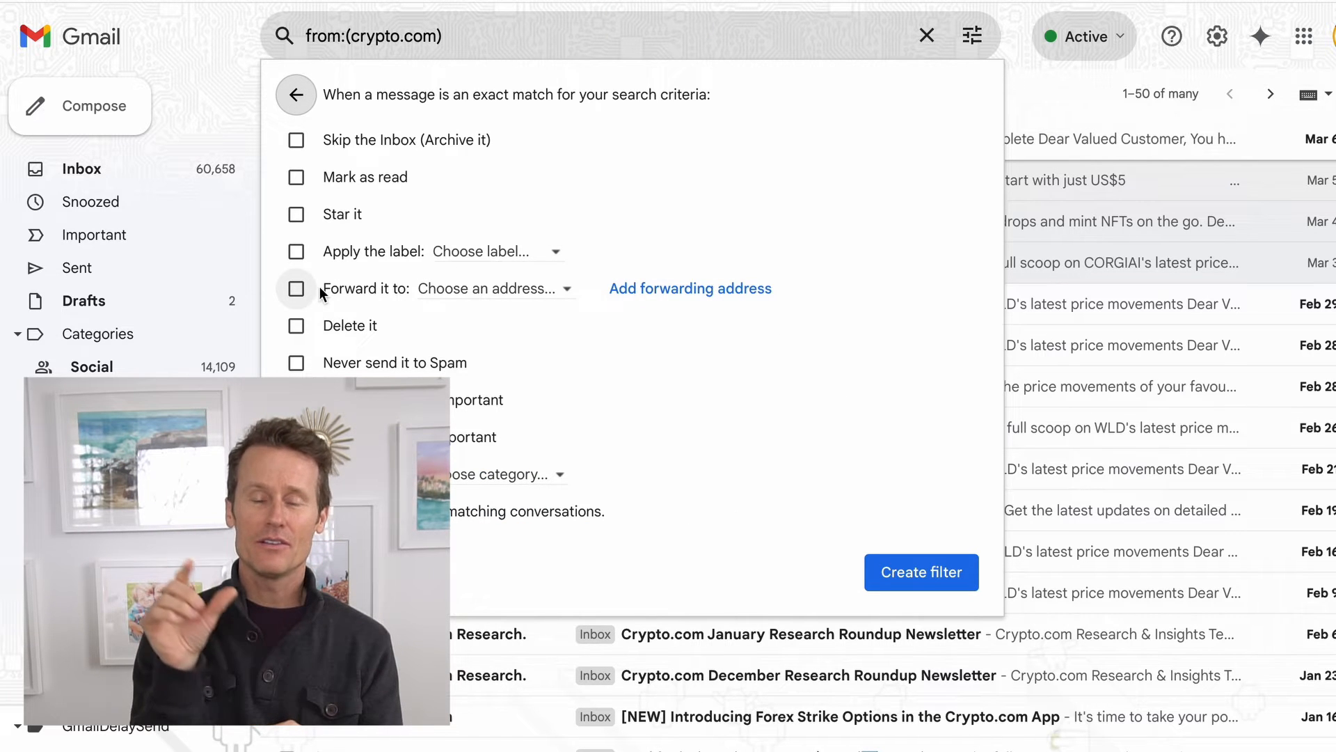
Set the crypto.com filter to 'Forward it to' the new address, save it and complete identity verification
{"action": "left_click", "coordinate": [295, 288]}
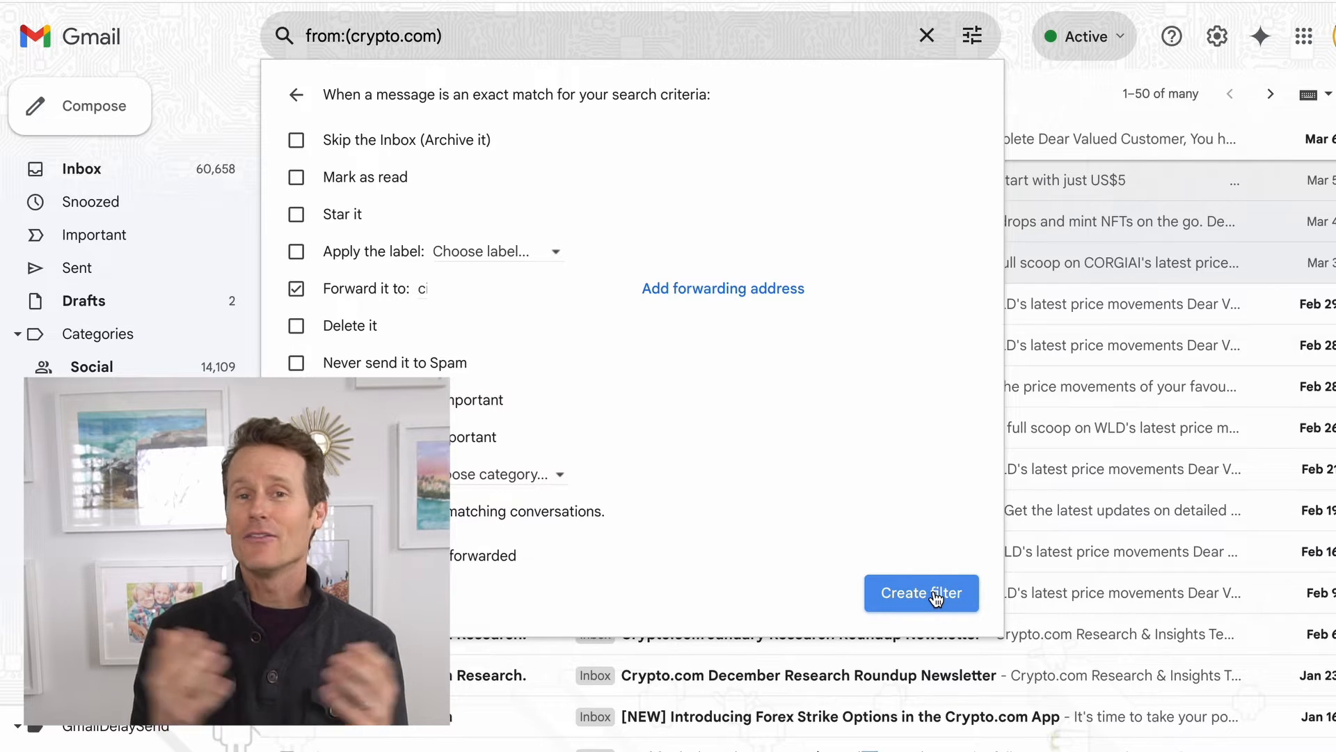
{"action": "left_click", "coordinate": [922, 593]}
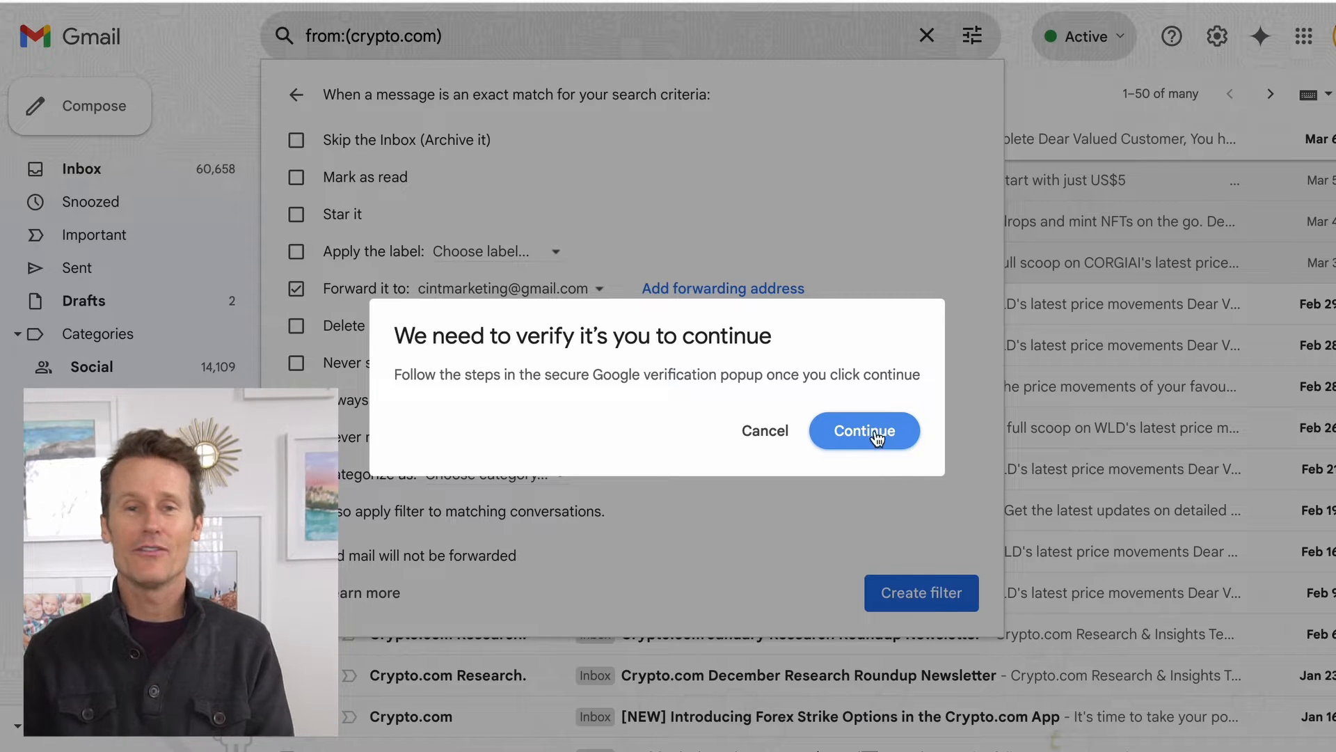
{"action": "left_click", "coordinate": [863, 430]}
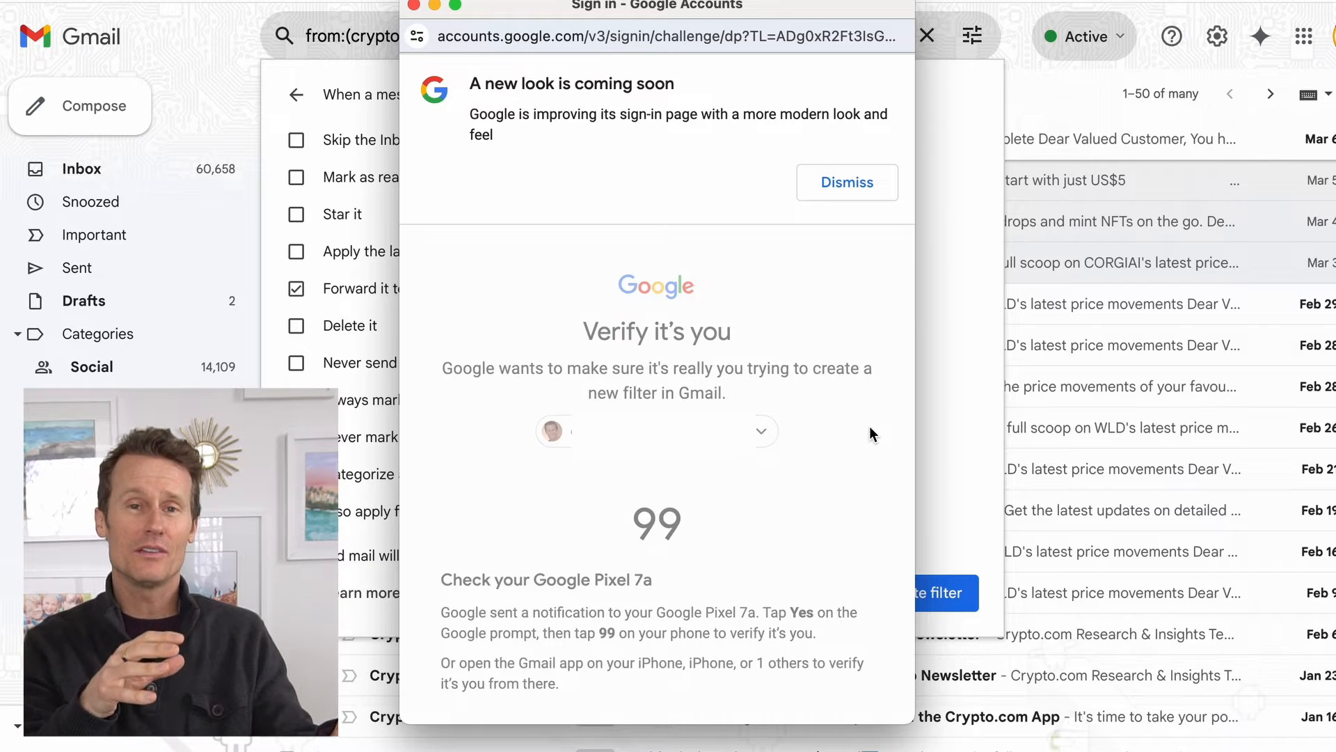
{"action": "left_click", "coordinate": [927, 36]}
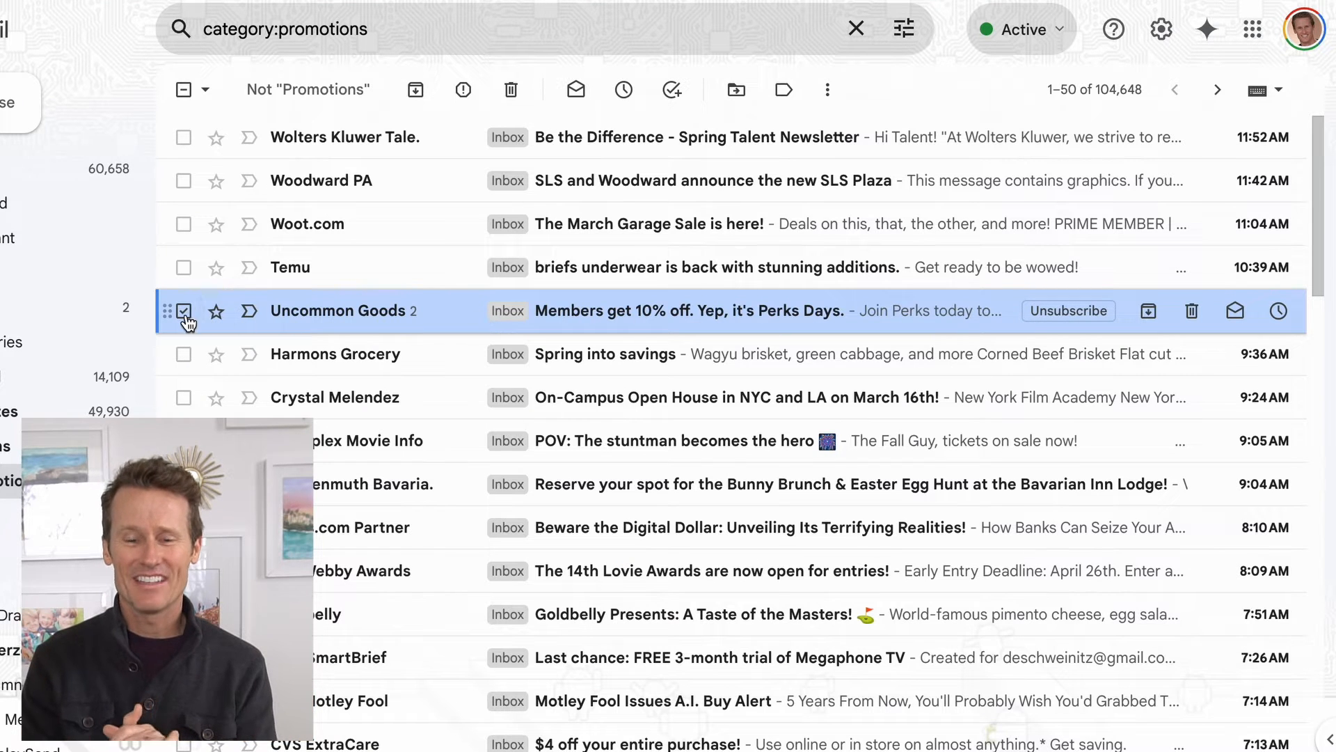
Show the More actions menu on the Uncommon Goods promotional email
{"action": "left_click", "coordinate": [691, 310]}
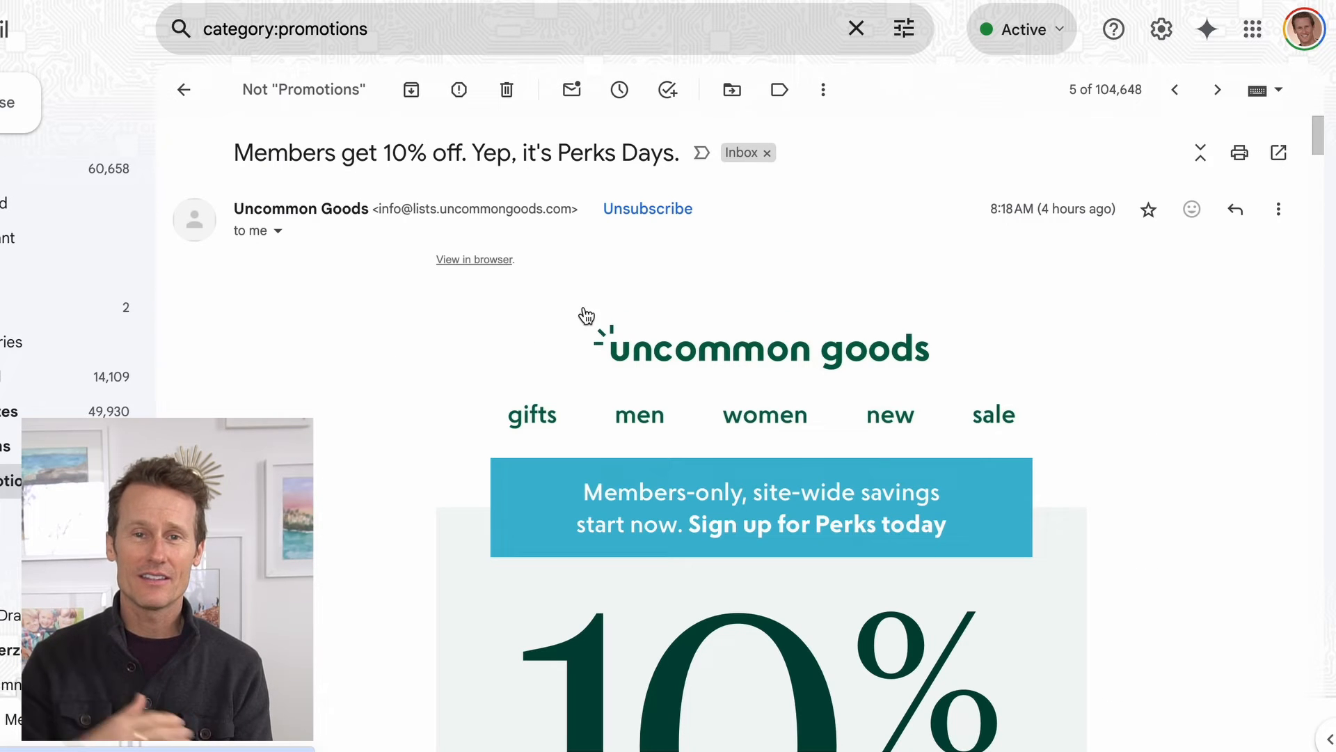
{"action": "left_click", "coordinate": [1278, 209]}
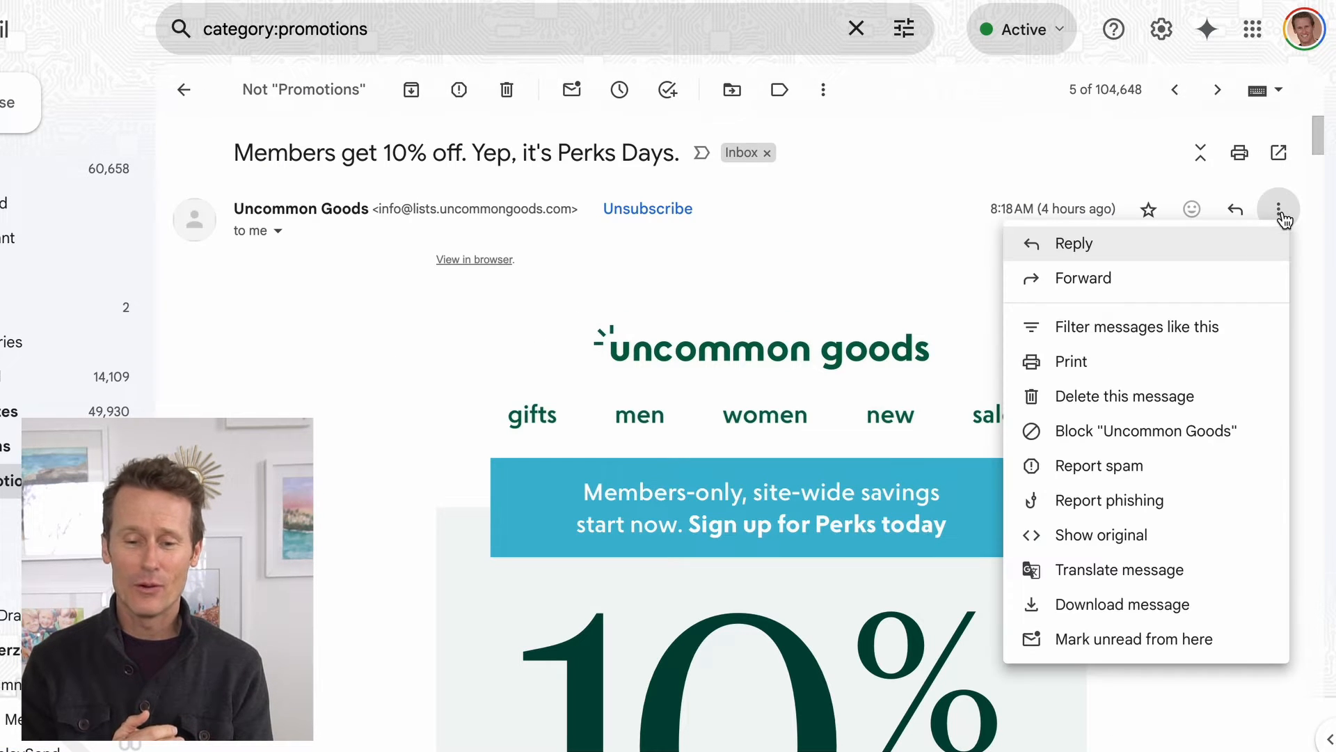
{"action": "mouse_move", "coordinate": [1145, 242]}
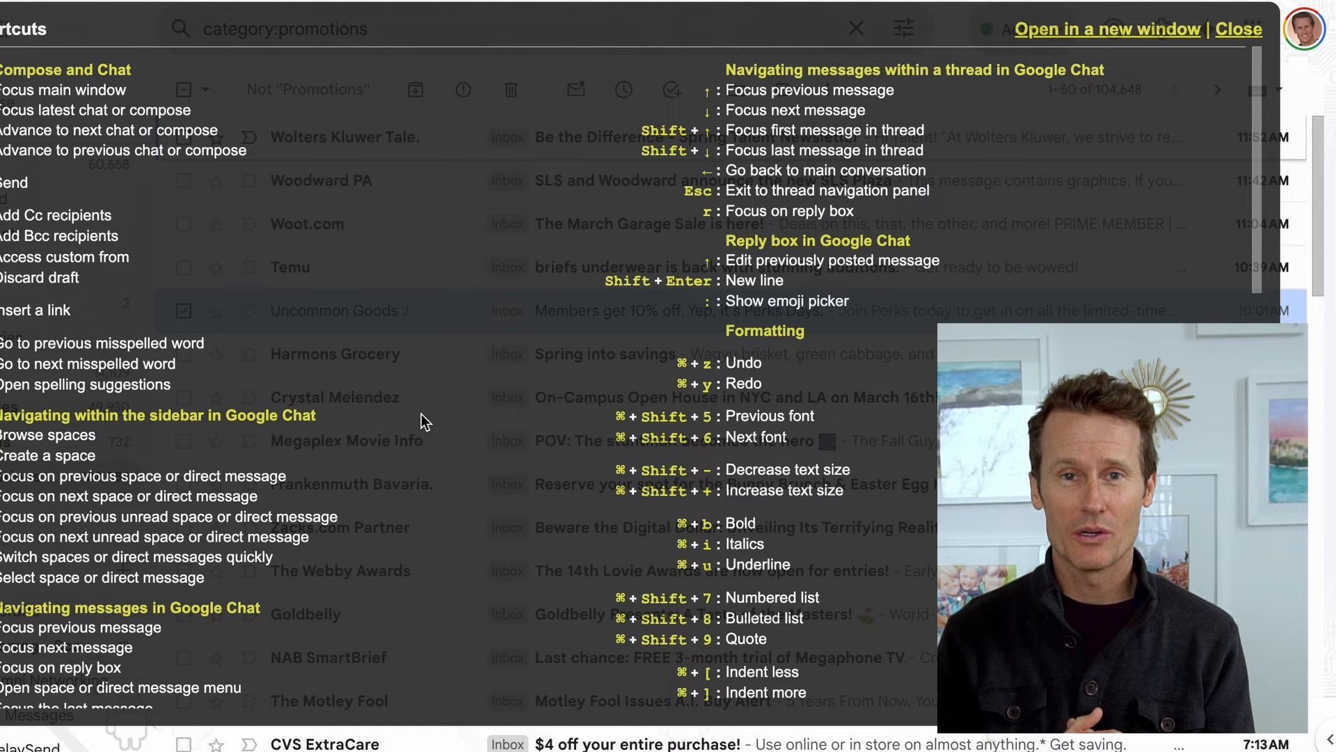
{"action": "scroll", "scroll_direction": "down", "scroll_amount": 3}
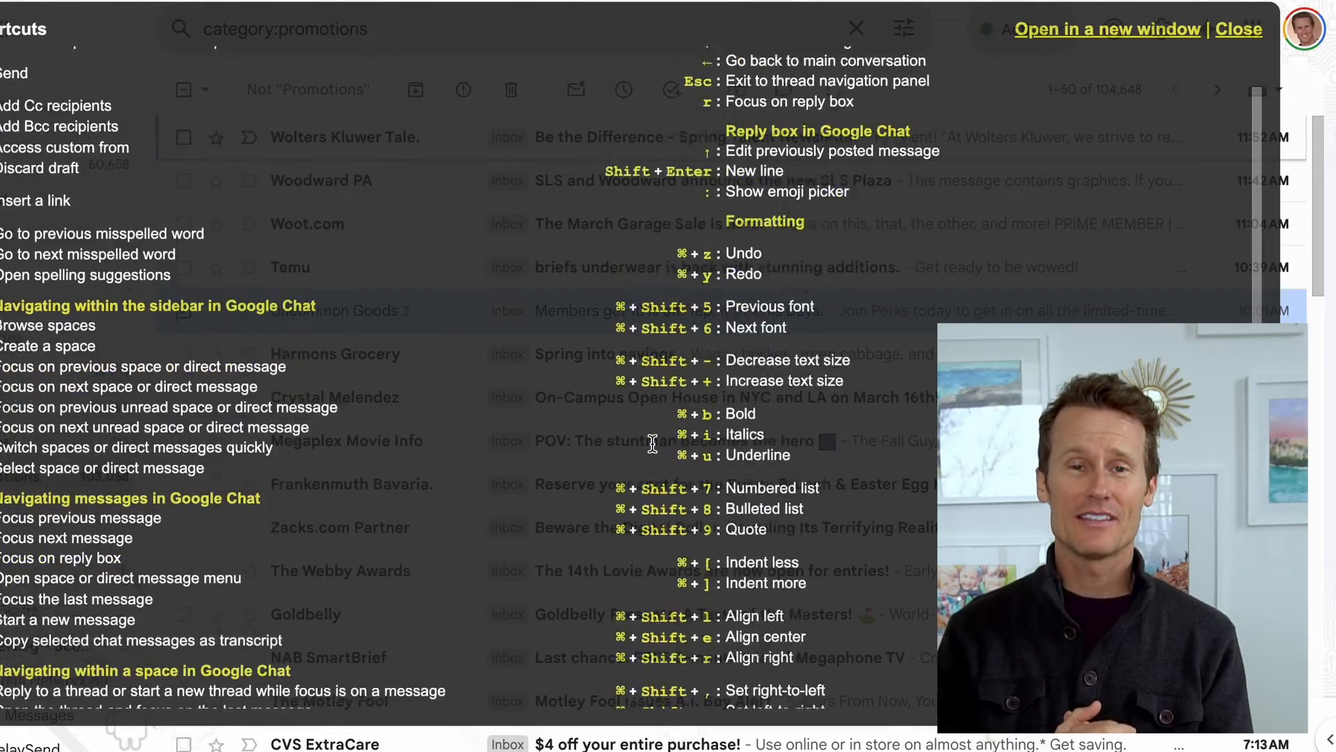
{"action": "scroll", "scroll_direction": "down", "scroll_amount": 3}
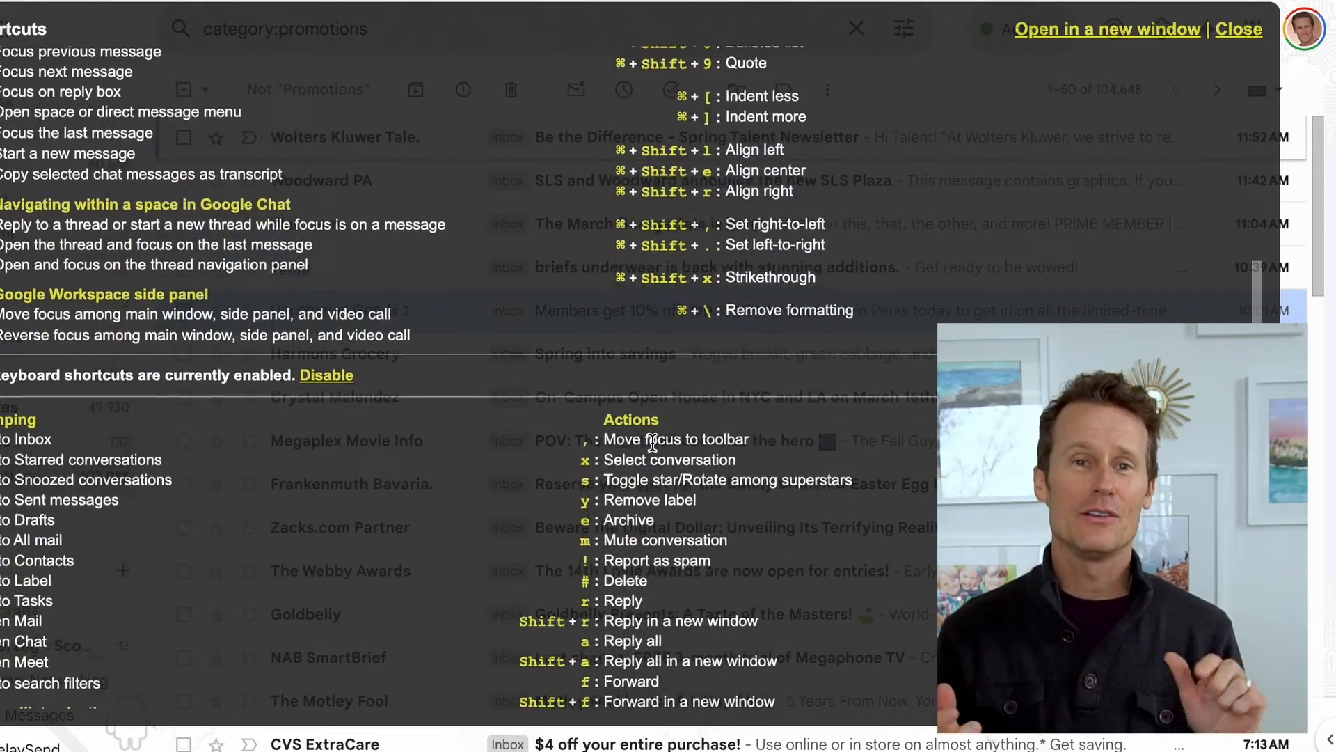
{"action": "scroll", "scroll_direction": "down", "scroll_amount": 3}
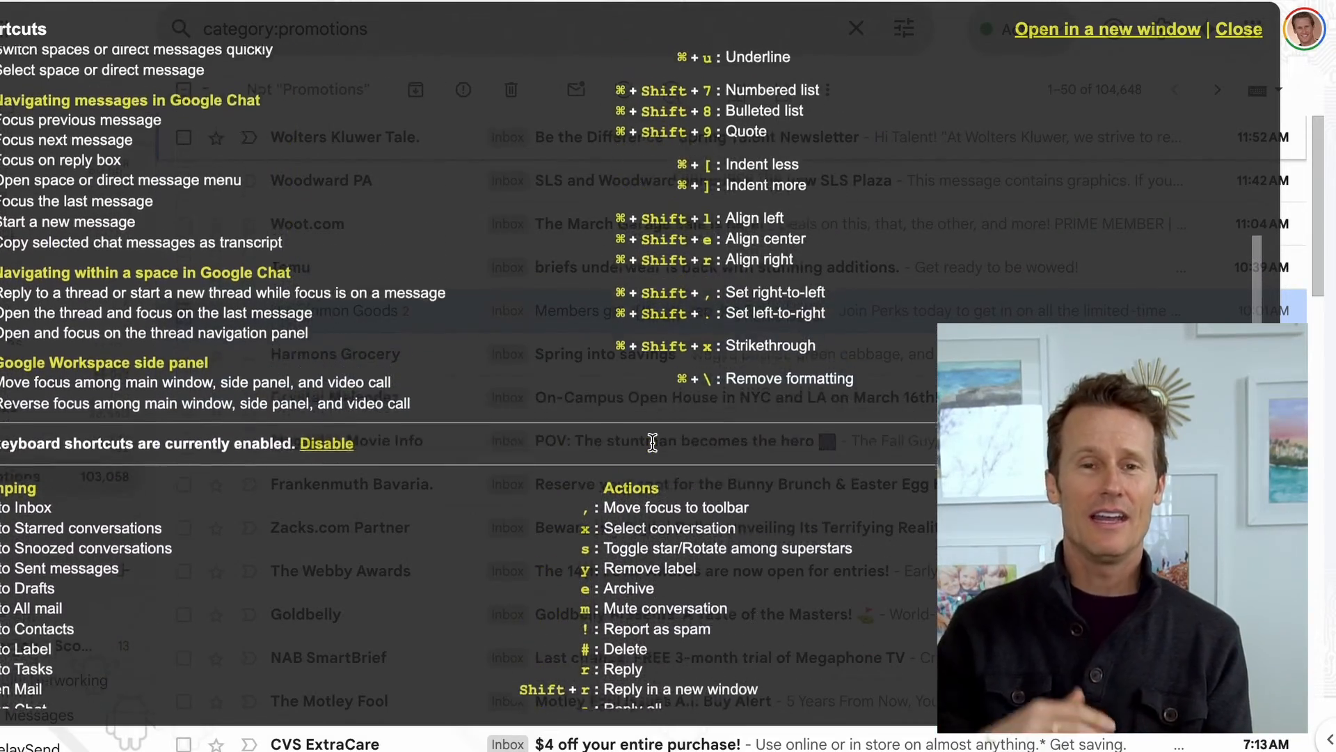
{"action": "scroll", "scroll_direction": "up", "scroll_amount": 3}
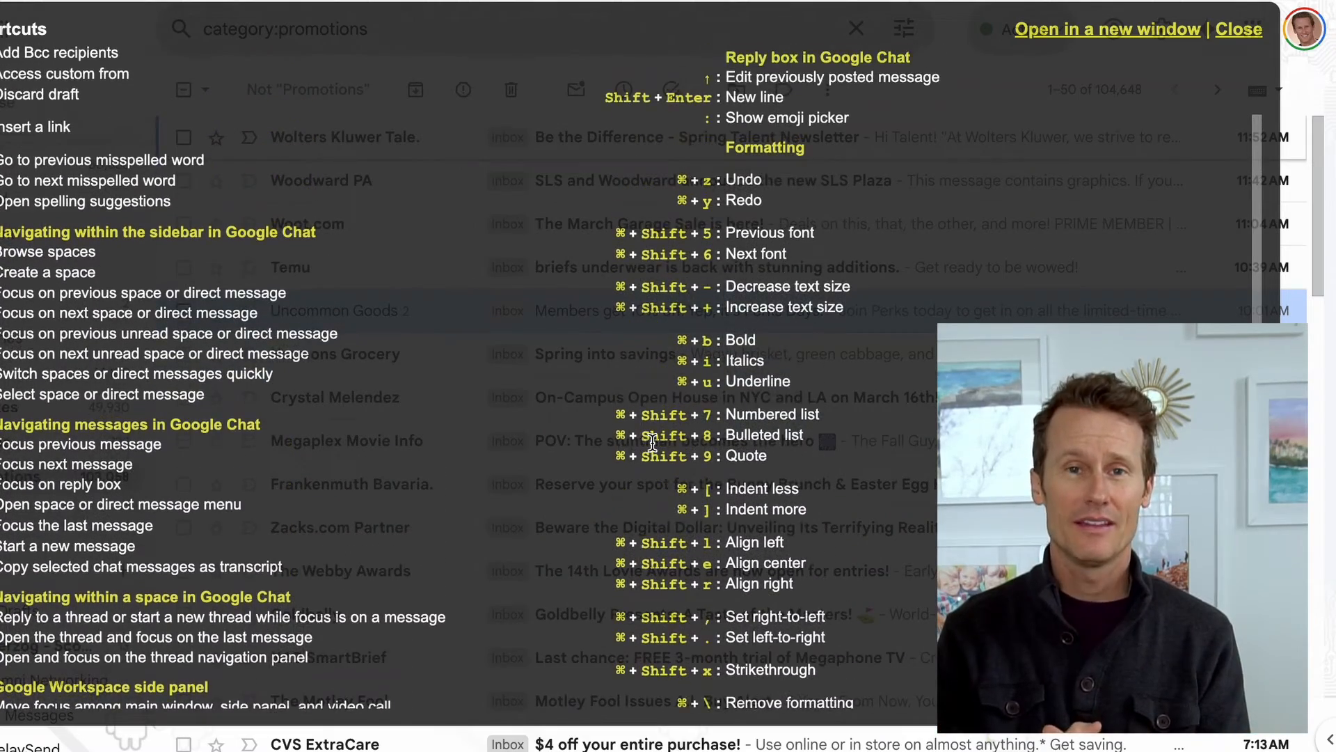
{"action": "scroll", "scroll_direction": "up", "scroll_amount": 3}
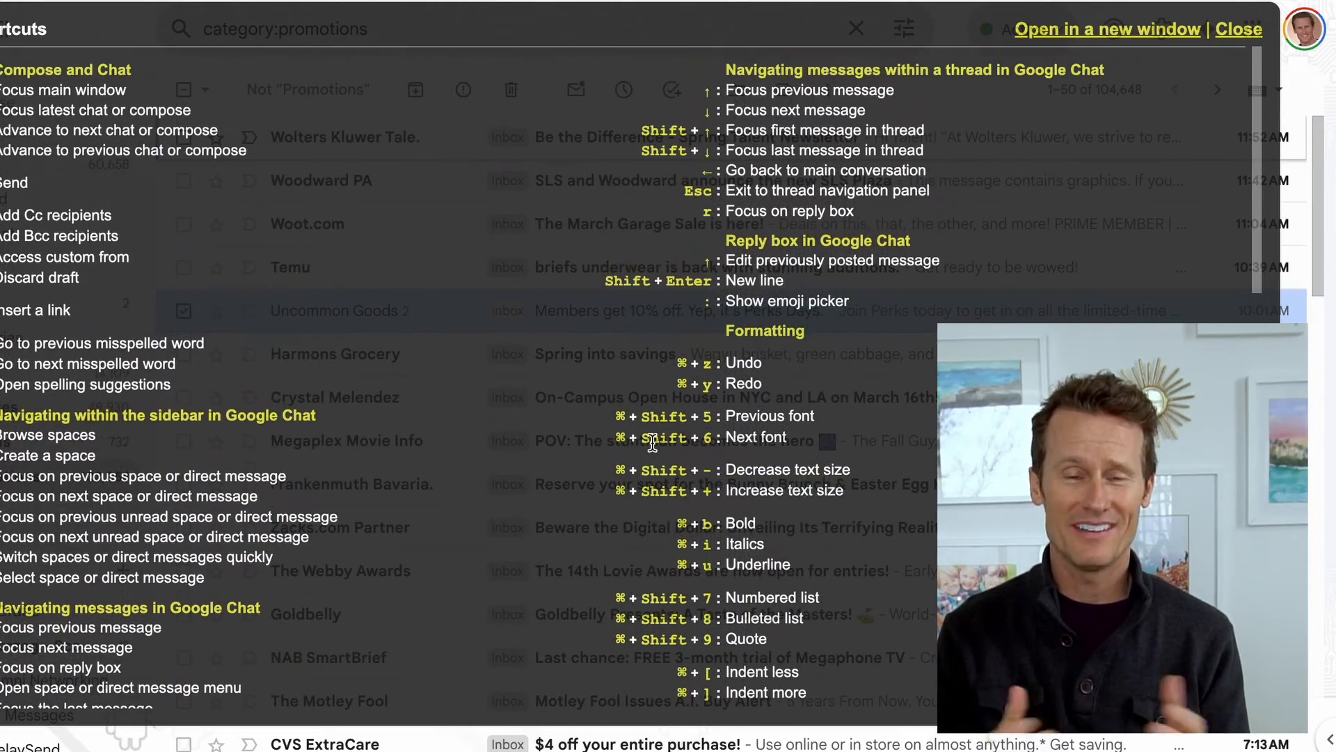
{"action": "scroll", "scroll_direction": "down", "scroll_amount": 3}
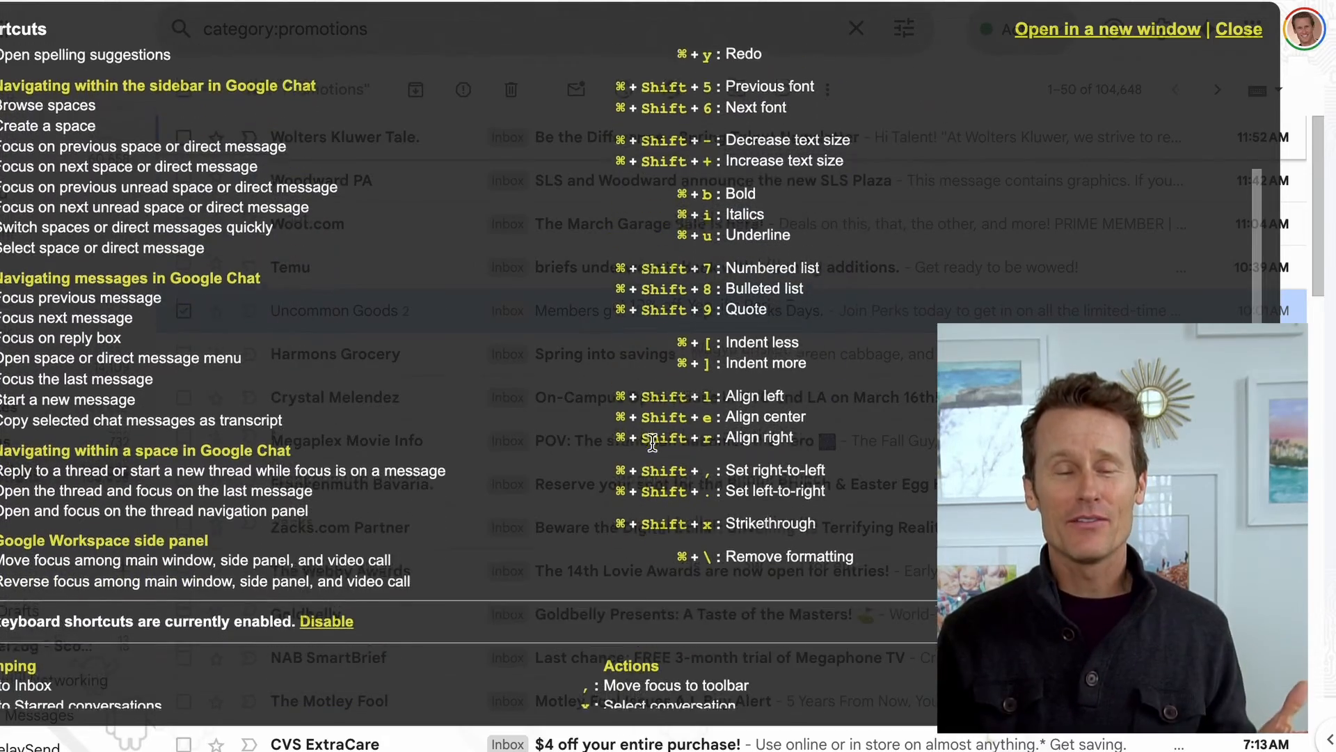
{"action": "scroll", "scroll_direction": "down", "scroll_amount": 3}
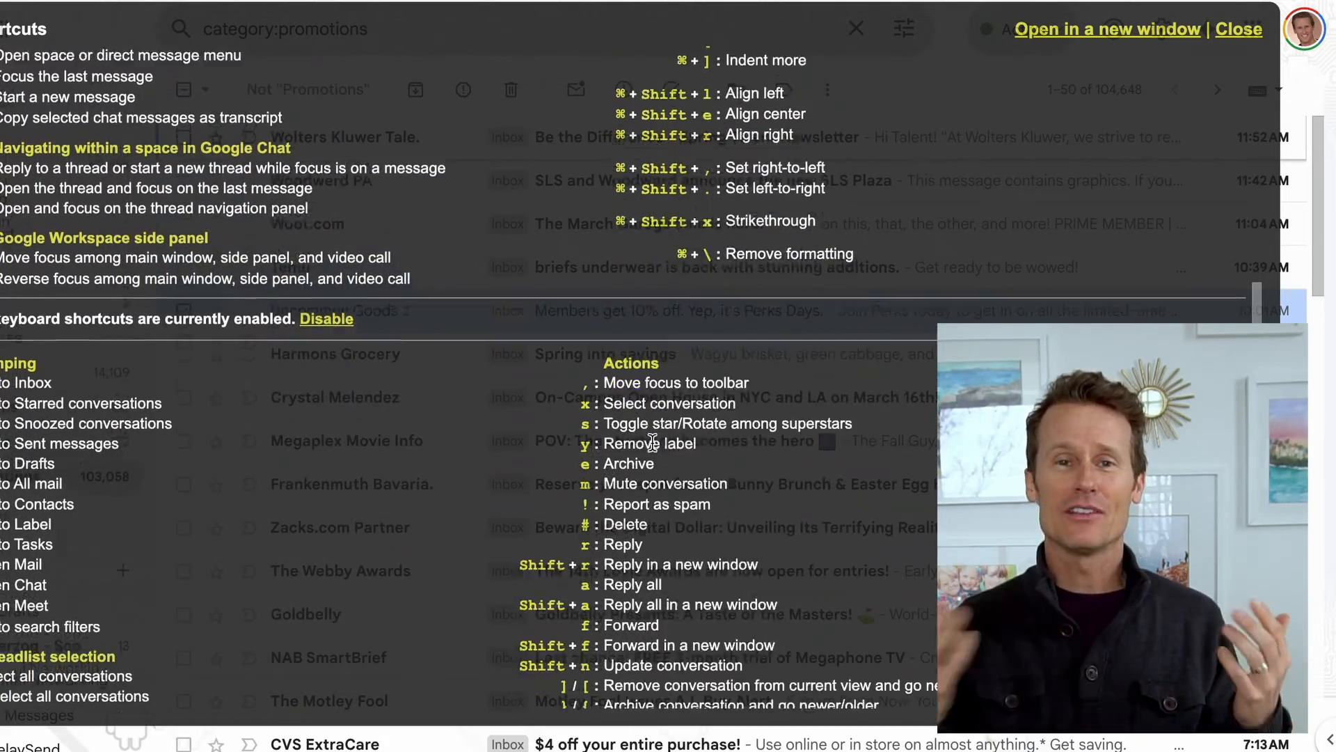
{"action": "scroll", "scroll_direction": "down", "scroll_amount": 3}
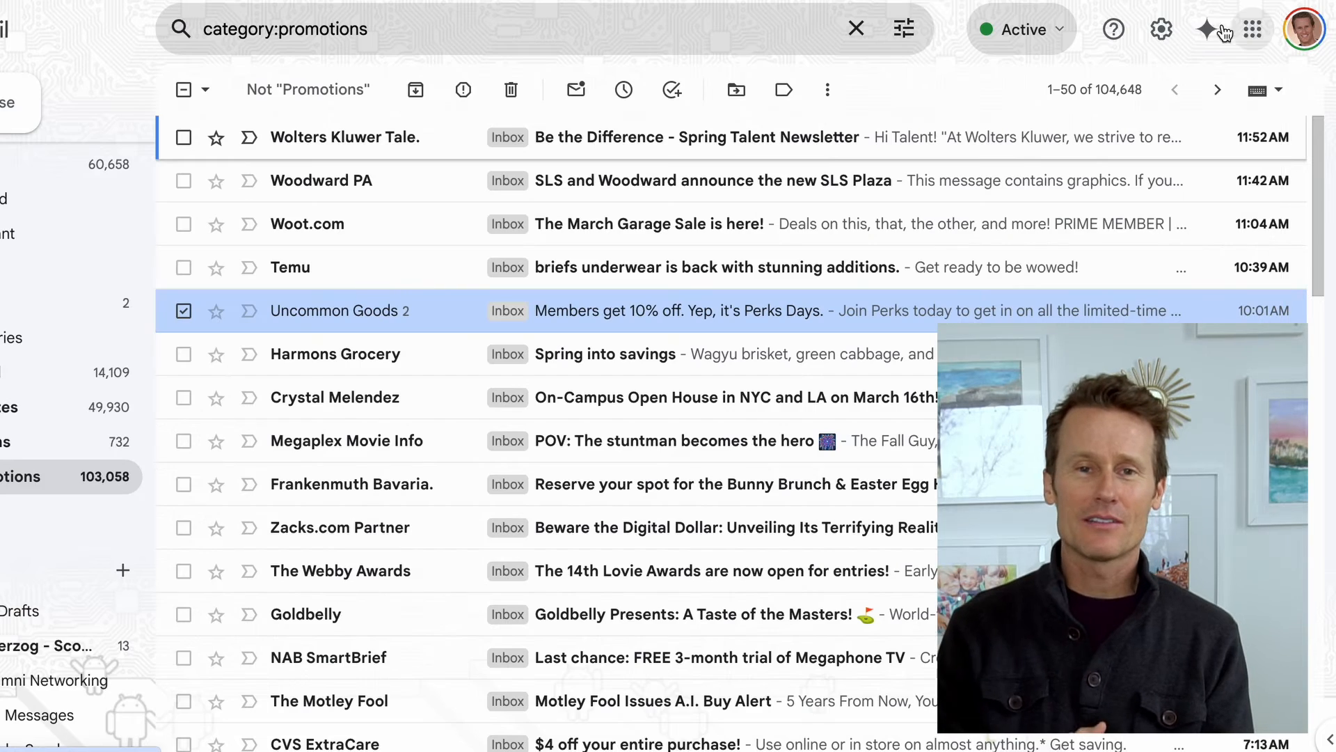
{"action": "mouse_move", "coordinate": [350, 353]}
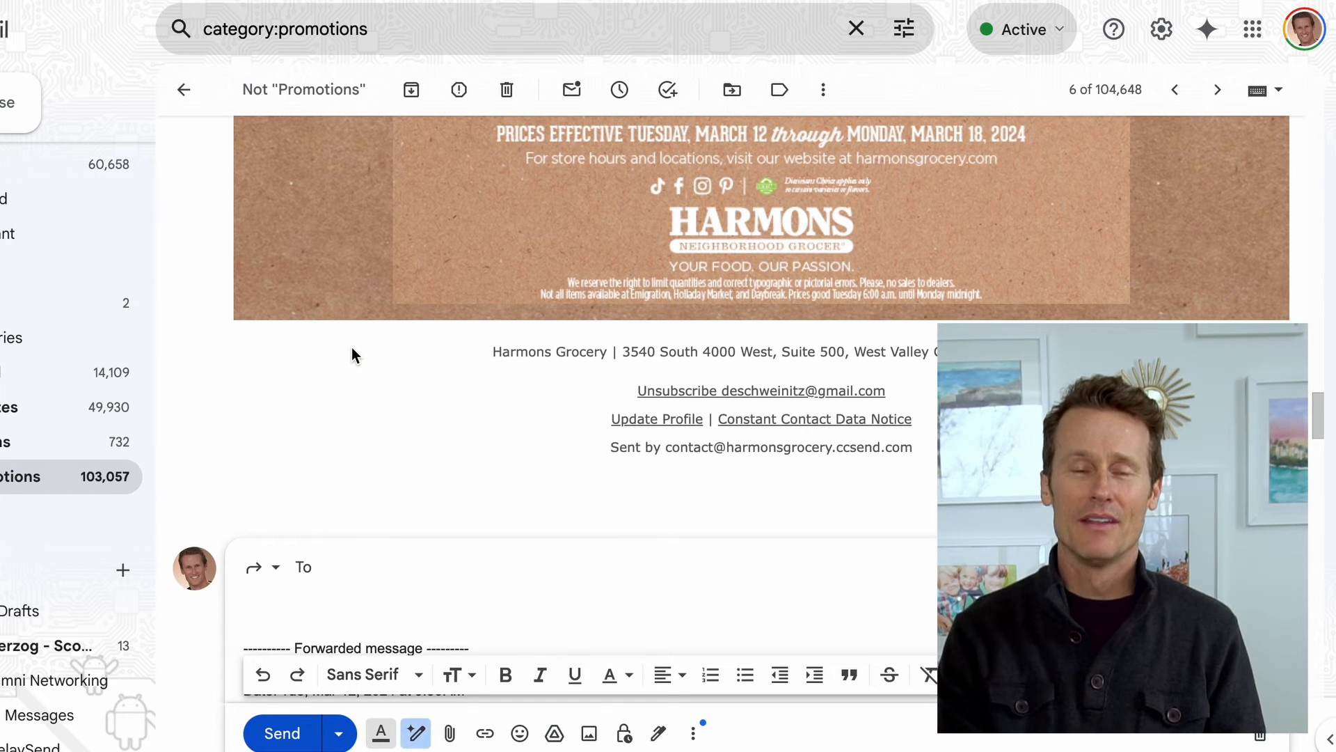
Begin the forward's recipient by entering 'marc' in the To field
{"action": "type", "text": "marc"}
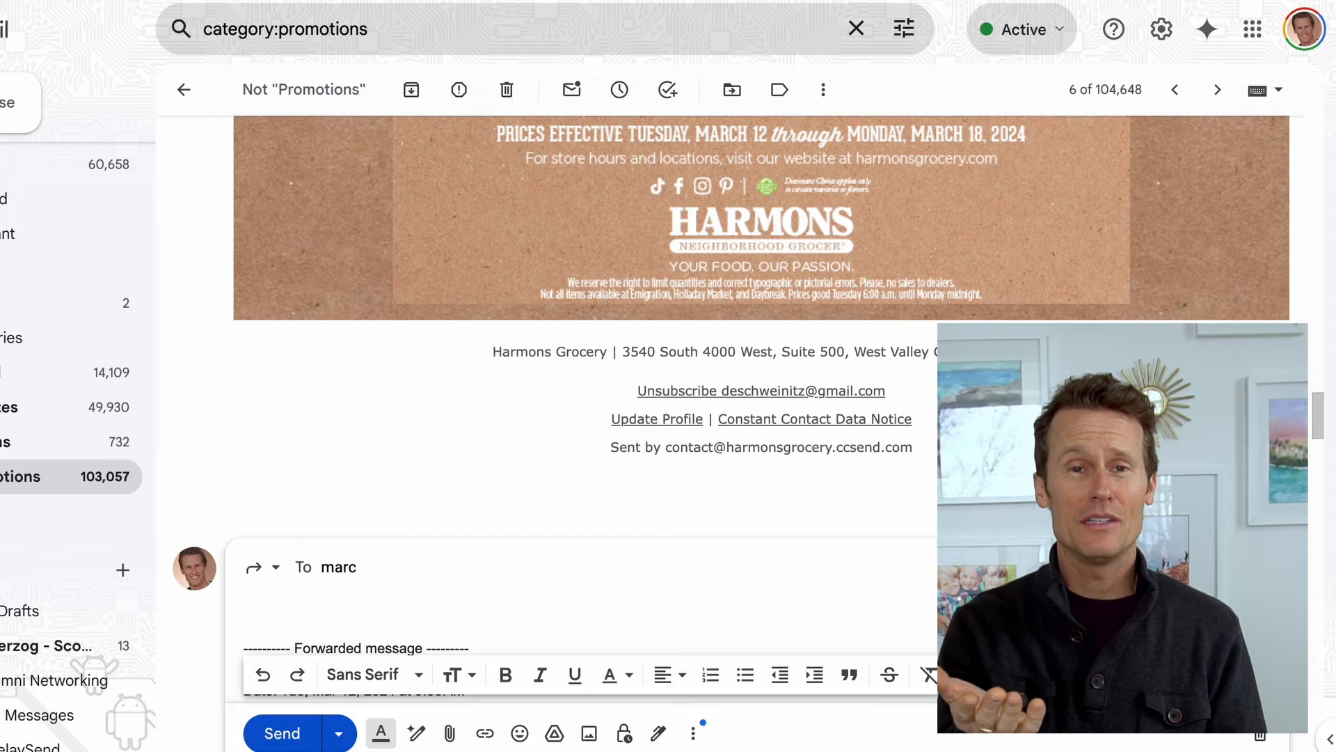
{"action": "mouse_move", "coordinate": [355, 355]}
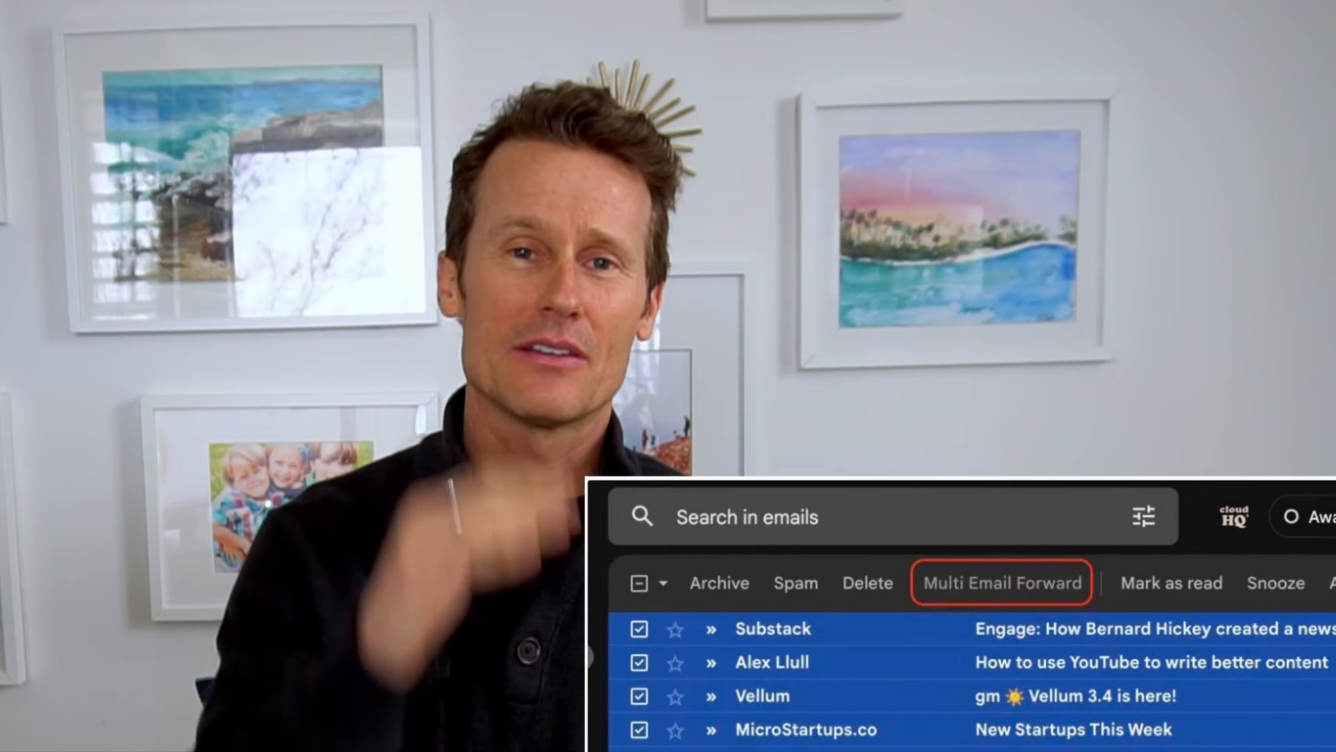
List the Multi Email Forward choices for the checked emails: individually, merged or as attachments
{"action": "left_click", "coordinate": [1000, 582]}
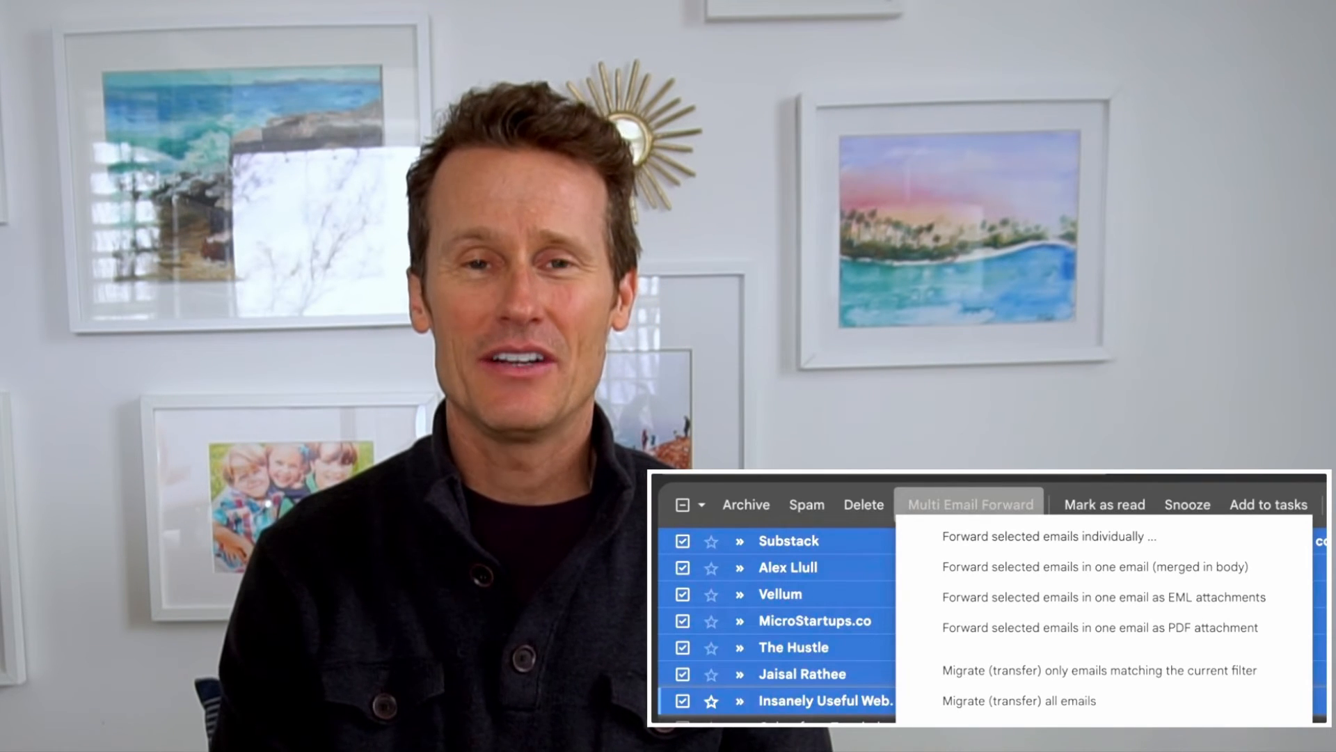